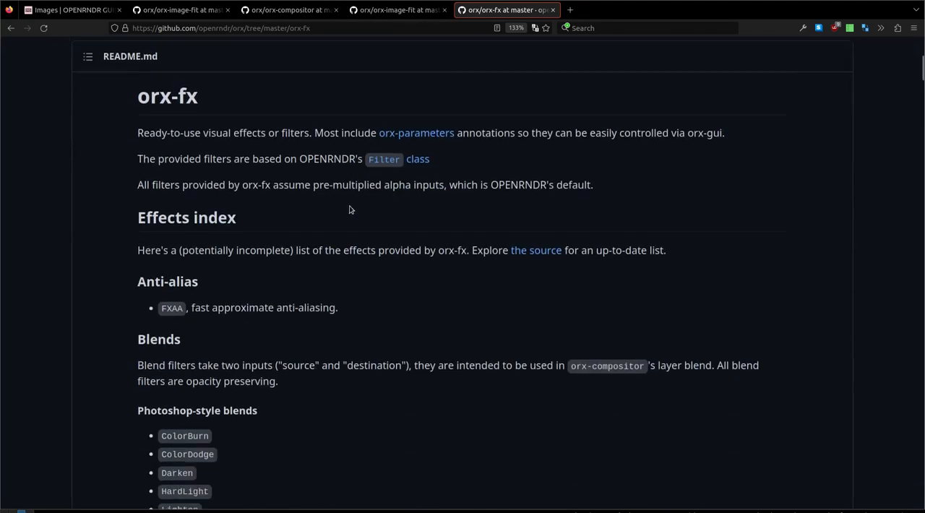
# - Scroll the orx-fx README past the blends to the blur filters, including GaussianBlur
pyautogui.scroll(3)
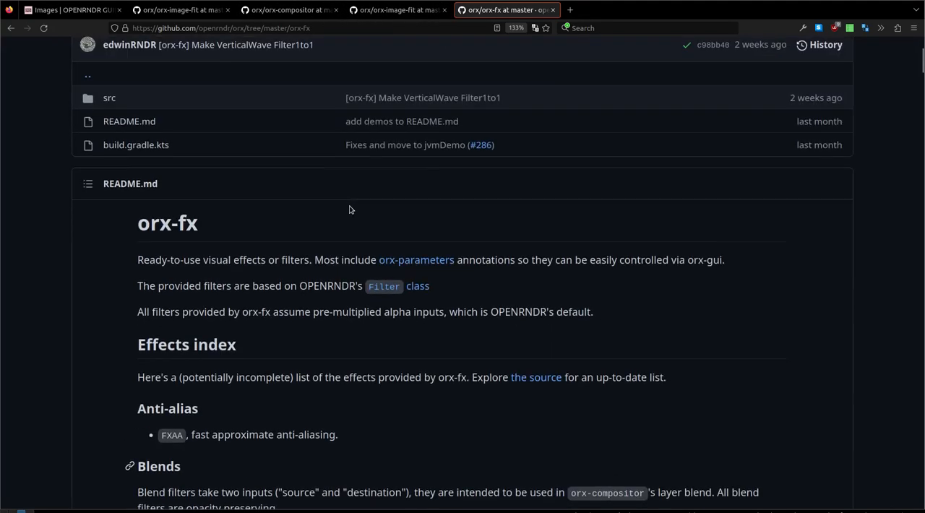
pyautogui.scroll(-3)
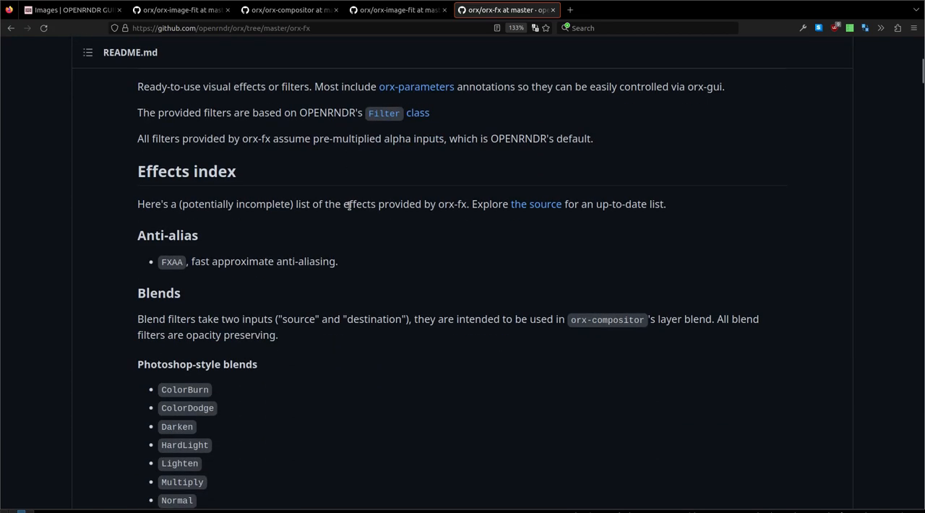
pyautogui.scroll(-3)
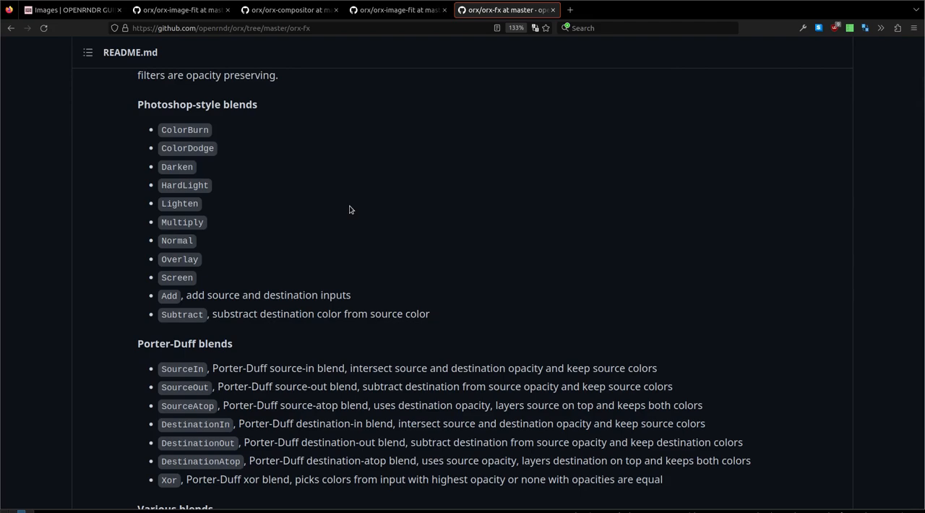
pyautogui.scroll(-3)
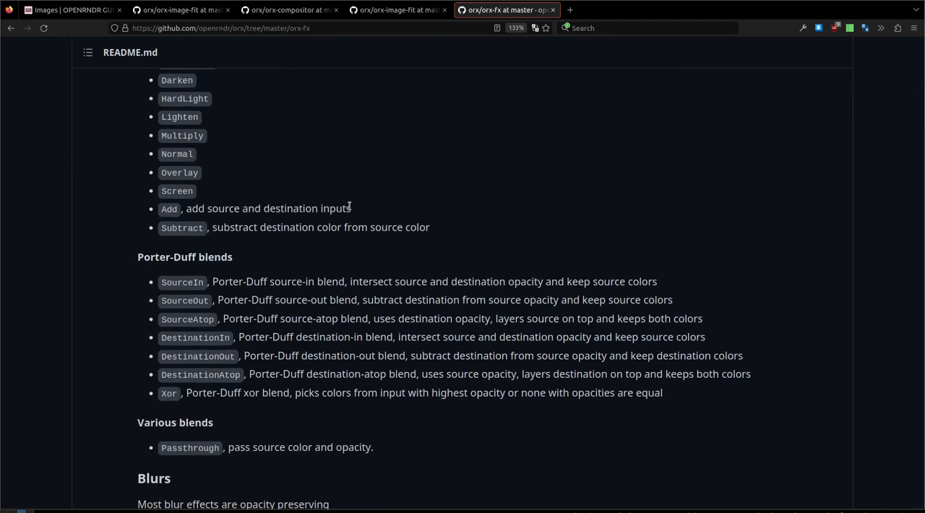
pyautogui.moveTo(334, 221)
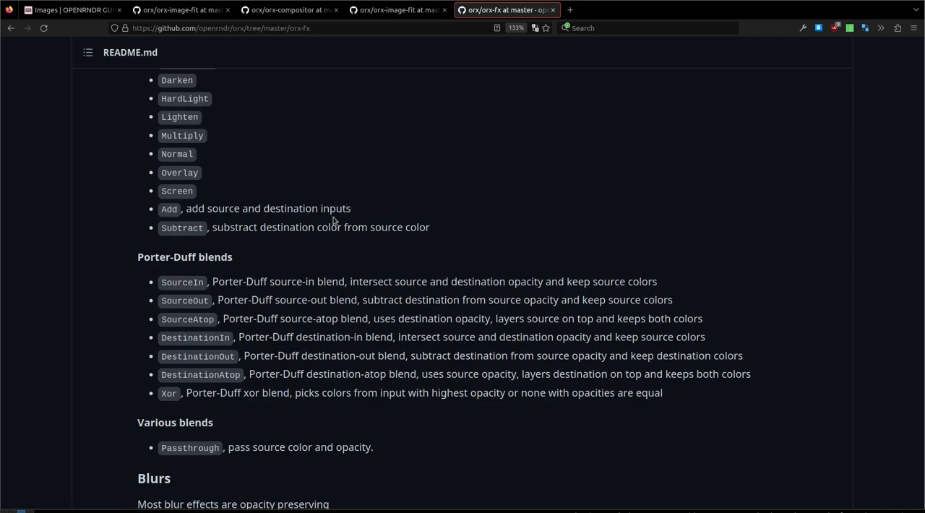
pyautogui.scroll(-3)
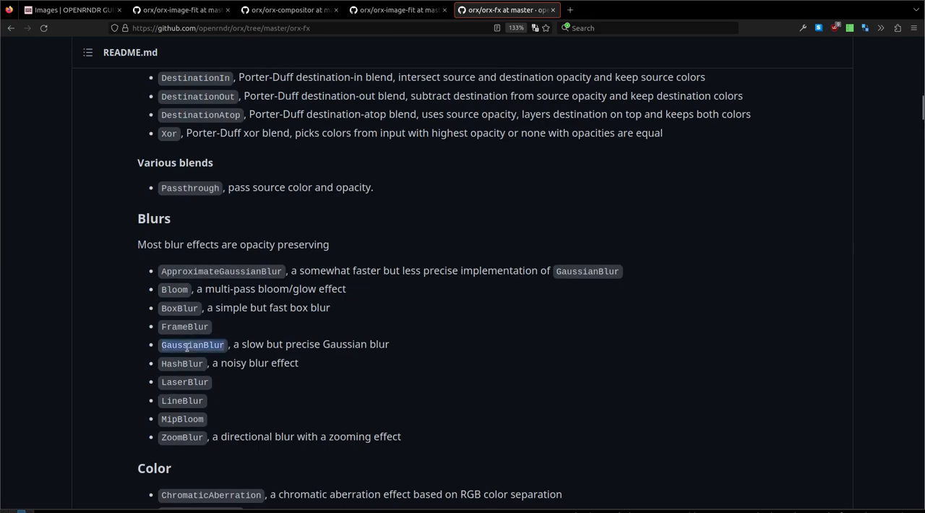
pyautogui.moveTo(237, 359)
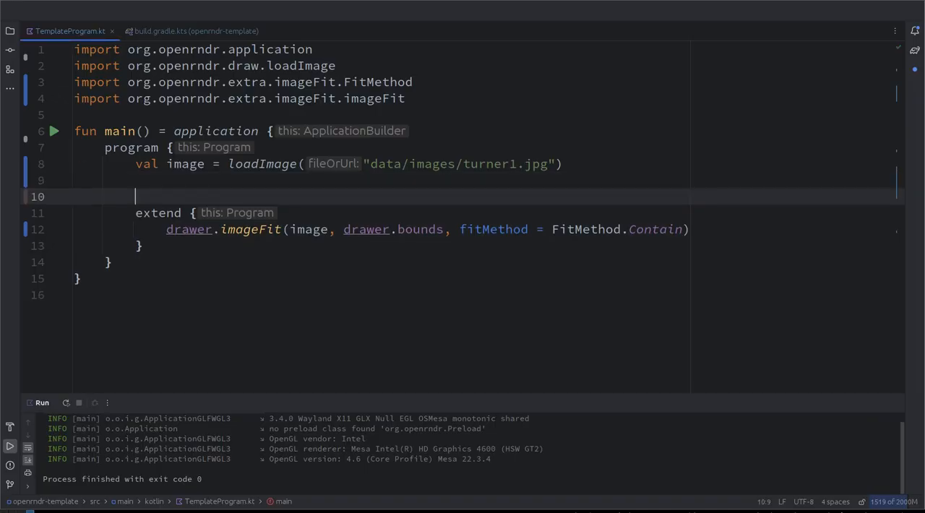
# - Declare val cb = colorBuffer(image.width, image.height) after loadImage, importing colorBuffer
pyautogui.write('v')
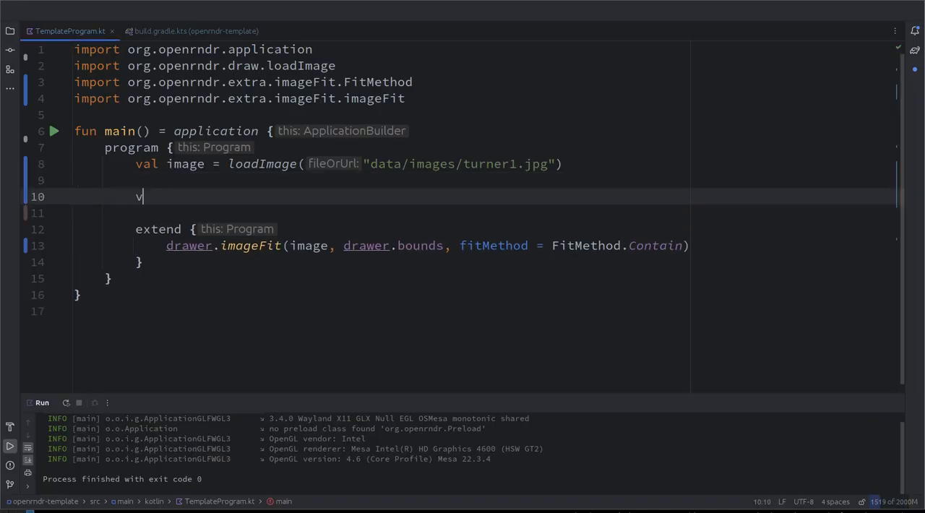
pyautogui.write('al')
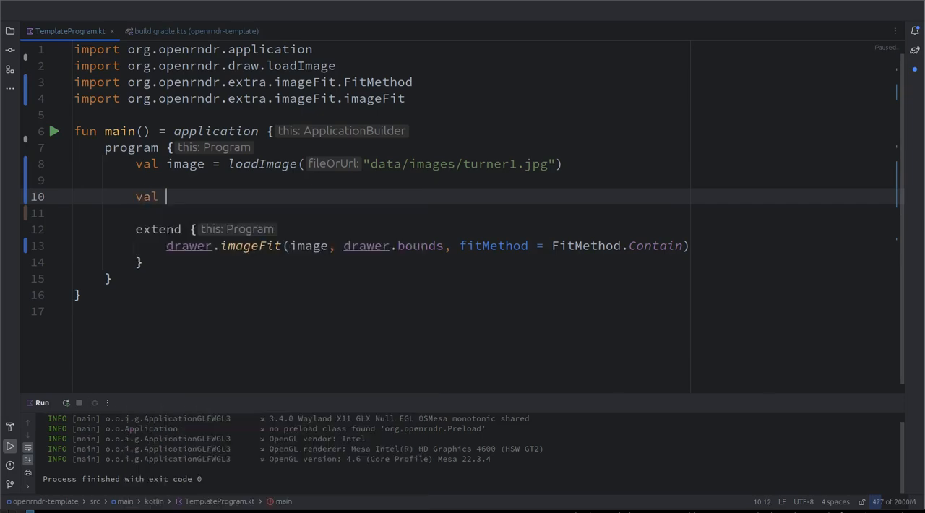
pyautogui.write('cb =')
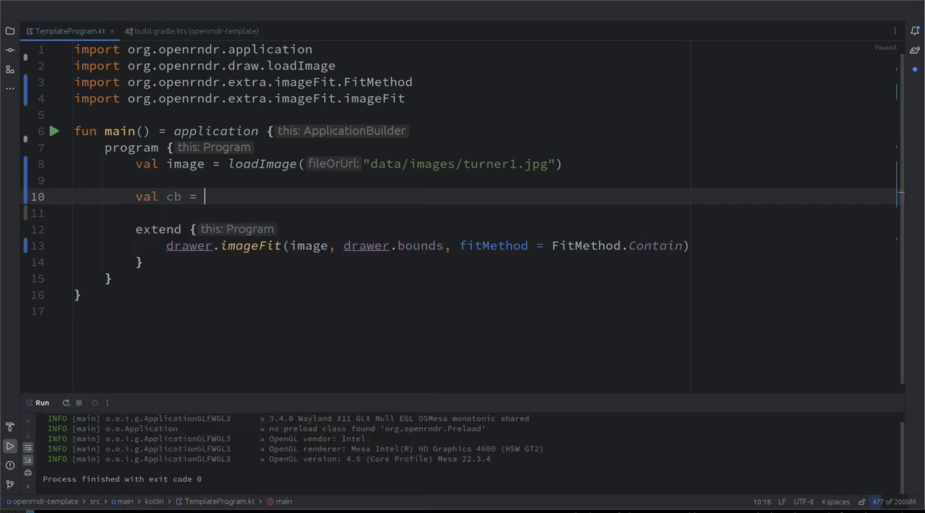
pyautogui.write('colo')
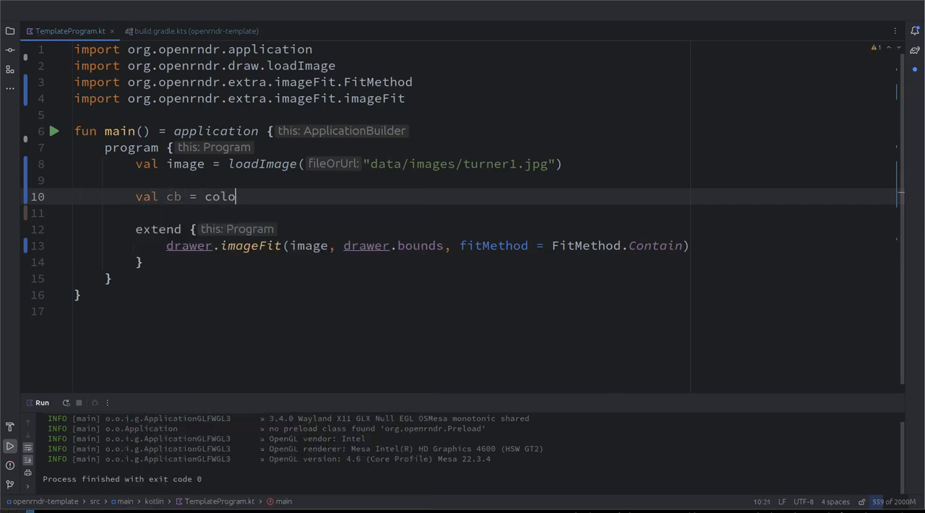
pyautogui.write('rBuffer()')
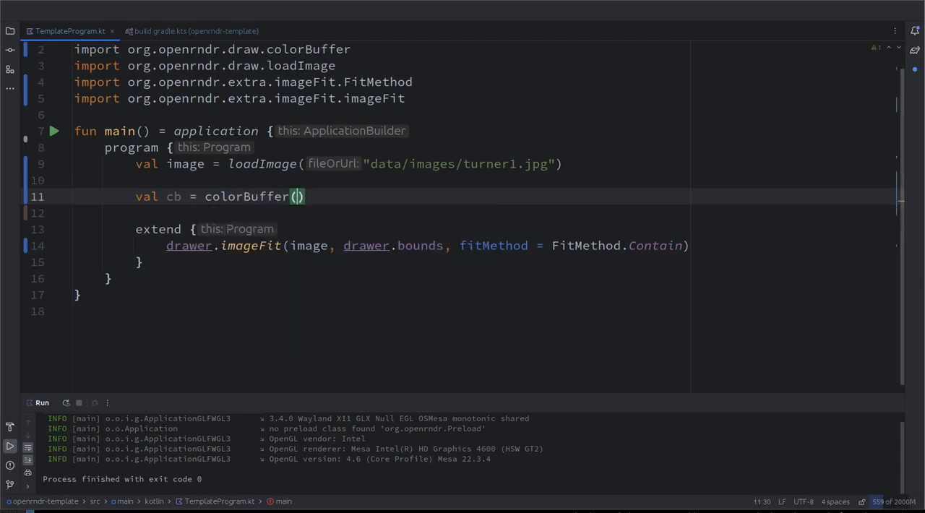
pyautogui.click(299, 196)
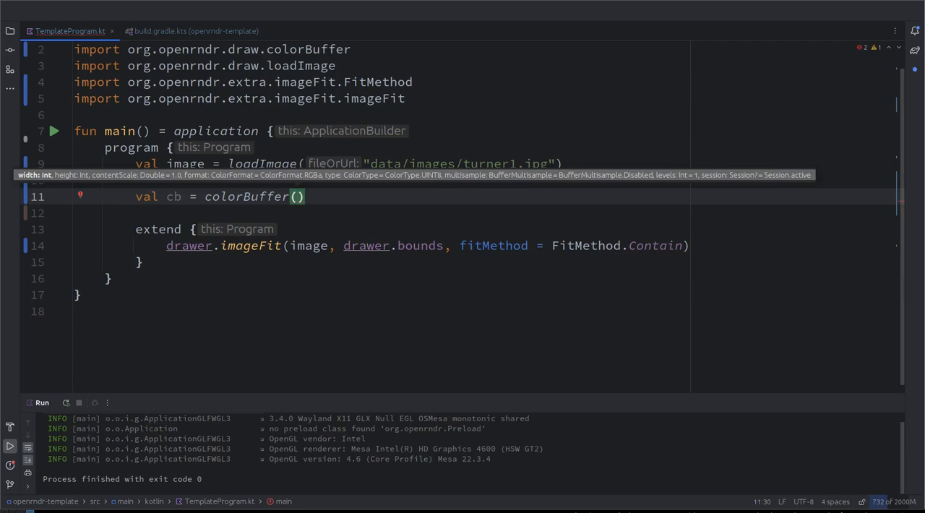
pyautogui.write('image.width, image.height')
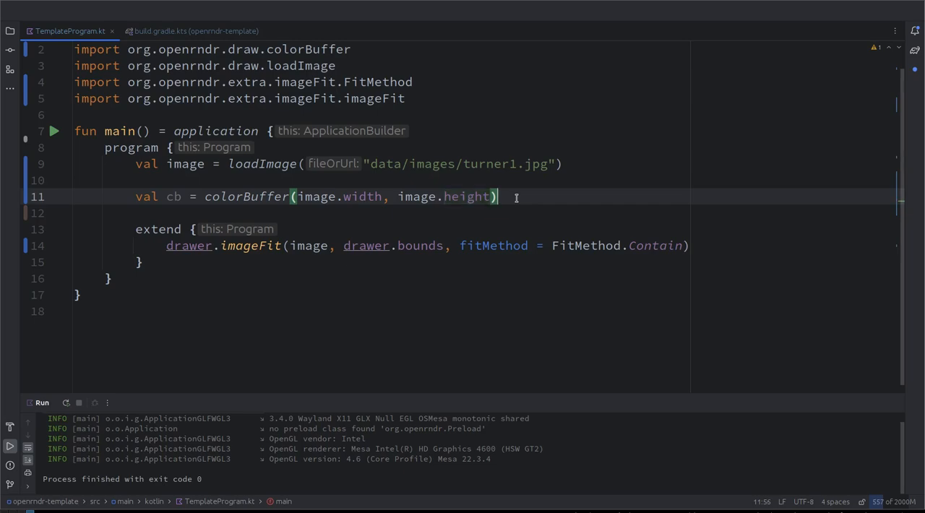
pyautogui.click(75, 180)
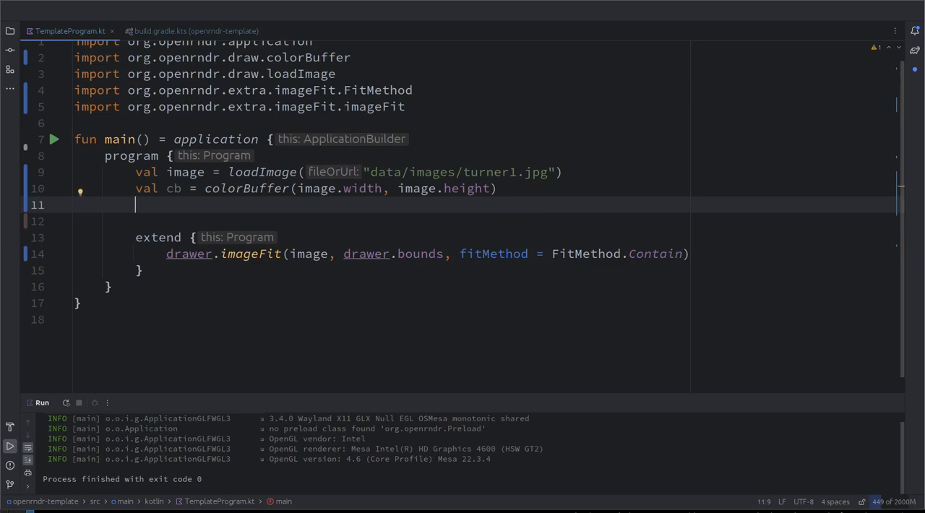
# - Declare val blur = GaussianBlur(), importing GaussianBlur from autocomplete
pyautogui.write('val')
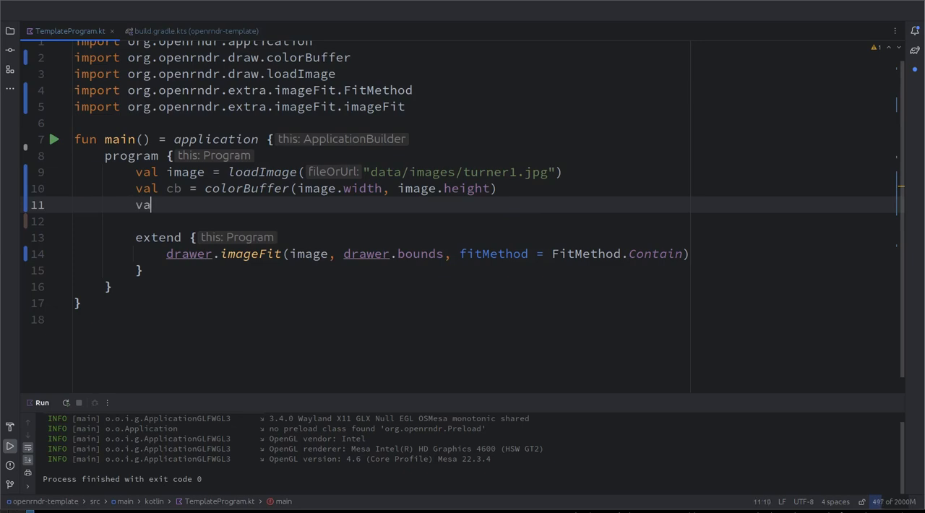
pyautogui.write('bl')
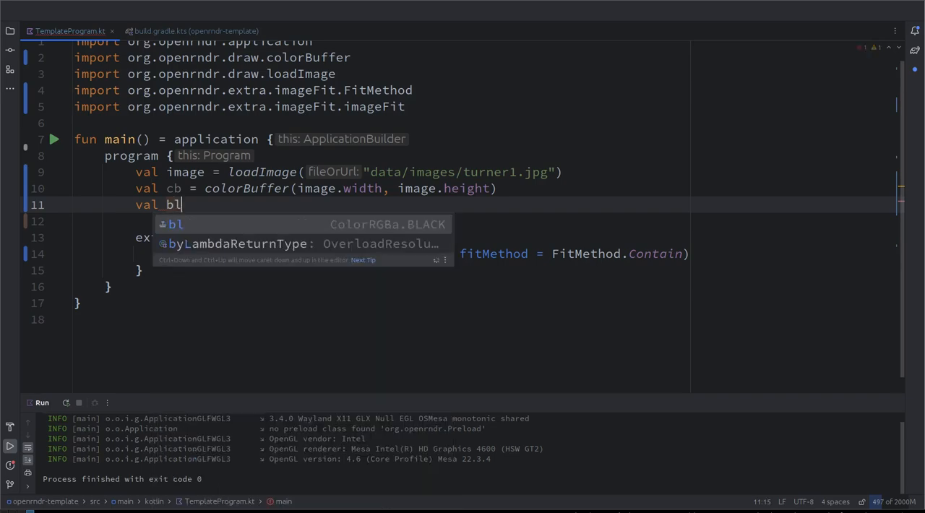
pyautogui.write('ur = G')
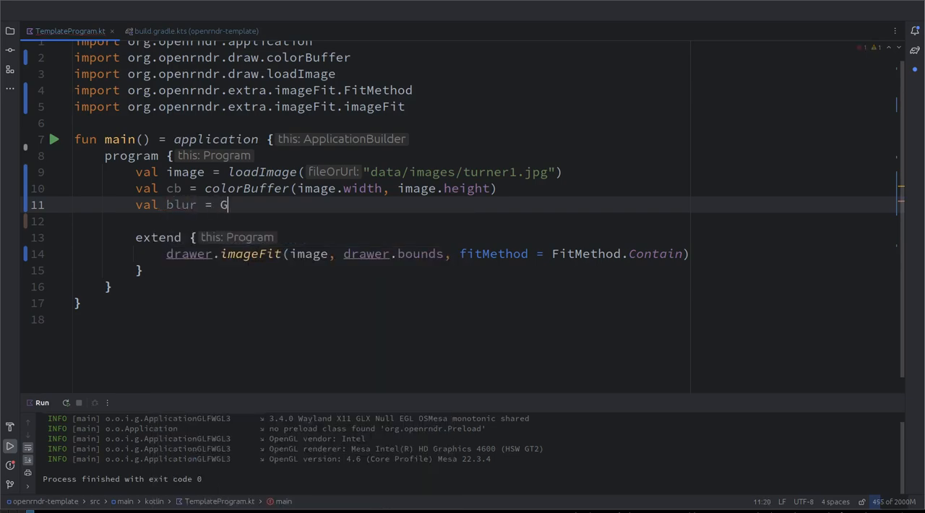
pyautogui.write('au')
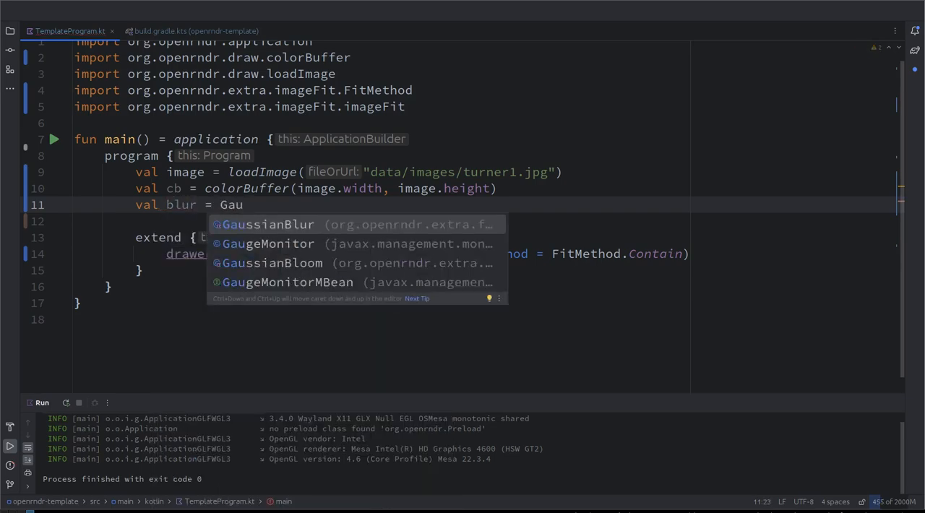
pyautogui.click(266, 224)
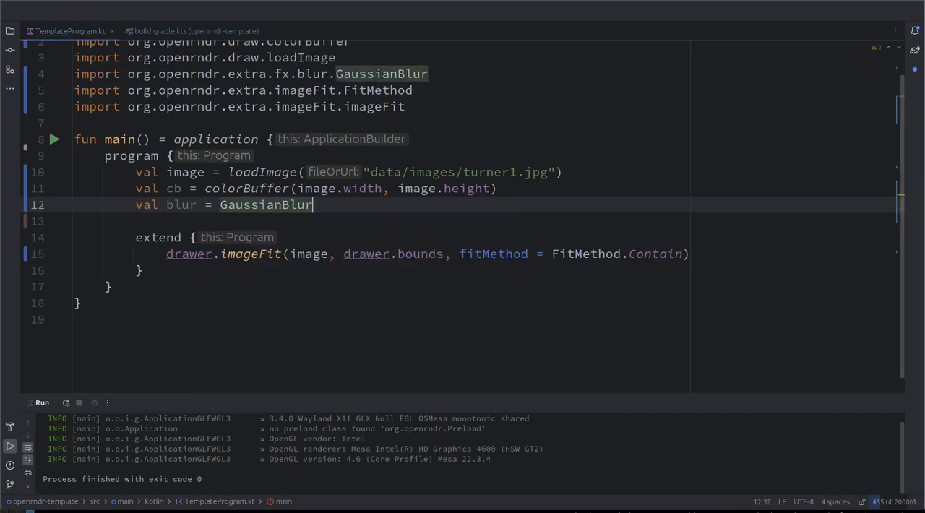
pyautogui.write('()')
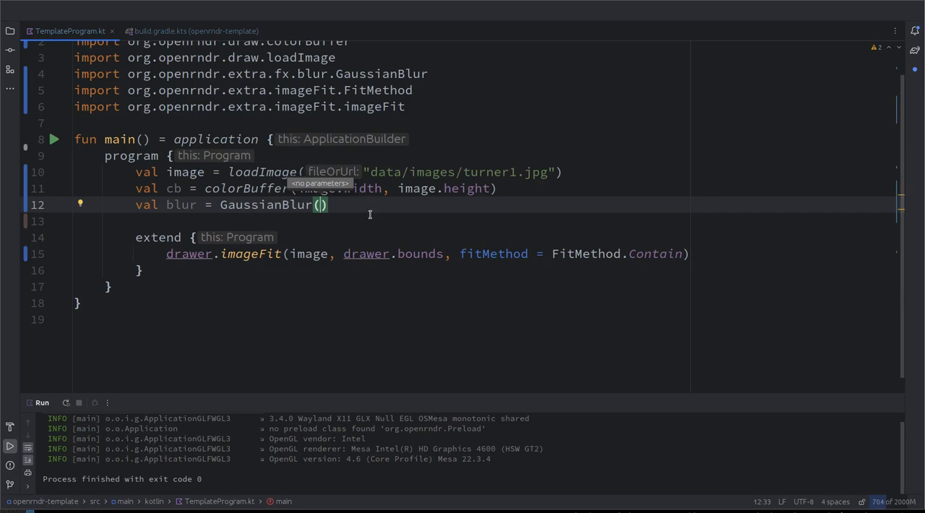
pyautogui.moveTo(400, 226)
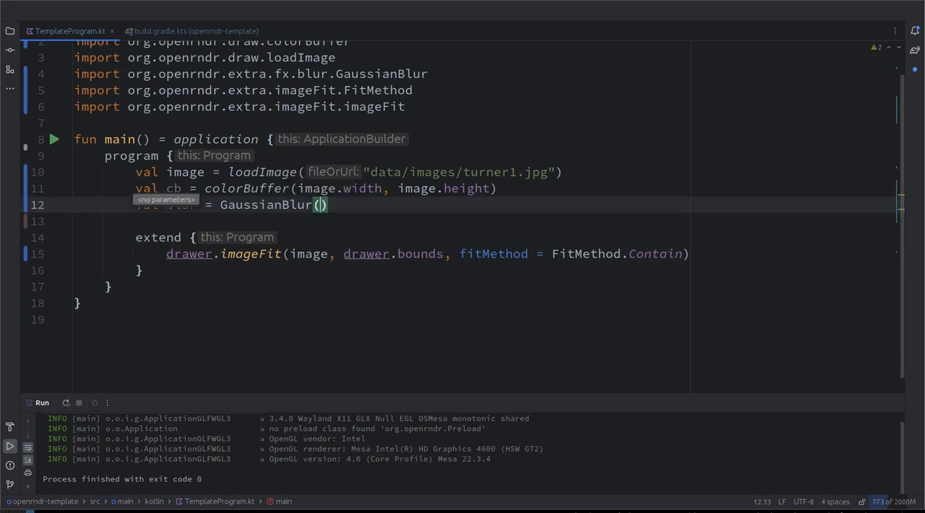
# - Add blur.apply(image, cb) on the following line
pyautogui.write('blur.apply(')
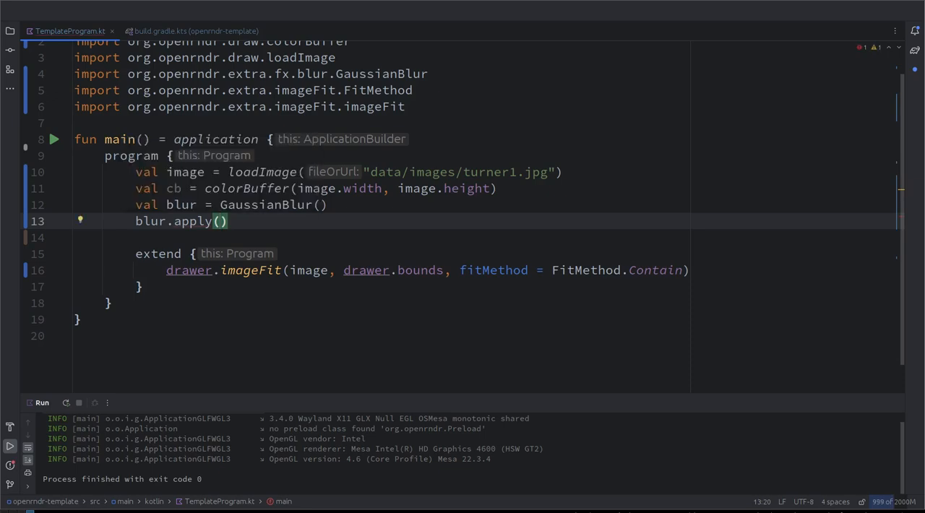
pyautogui.write('imag')
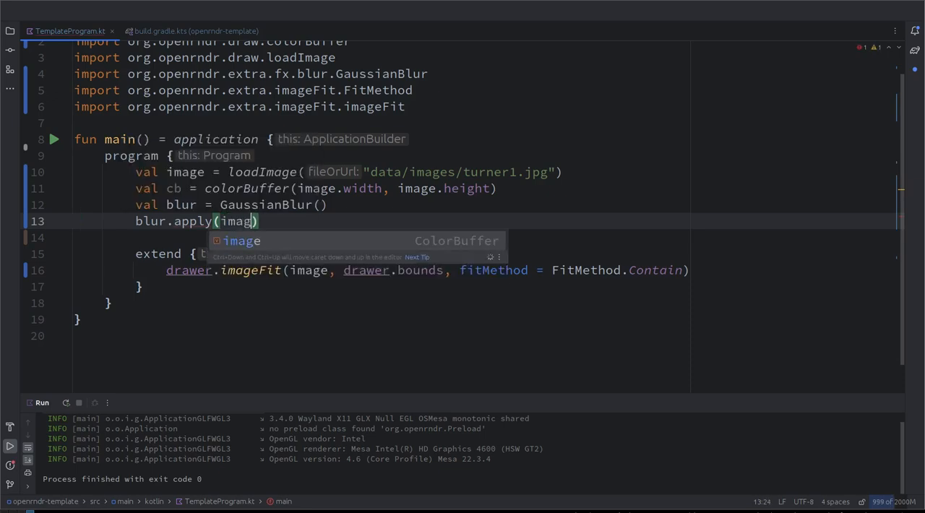
pyautogui.write(', cb')
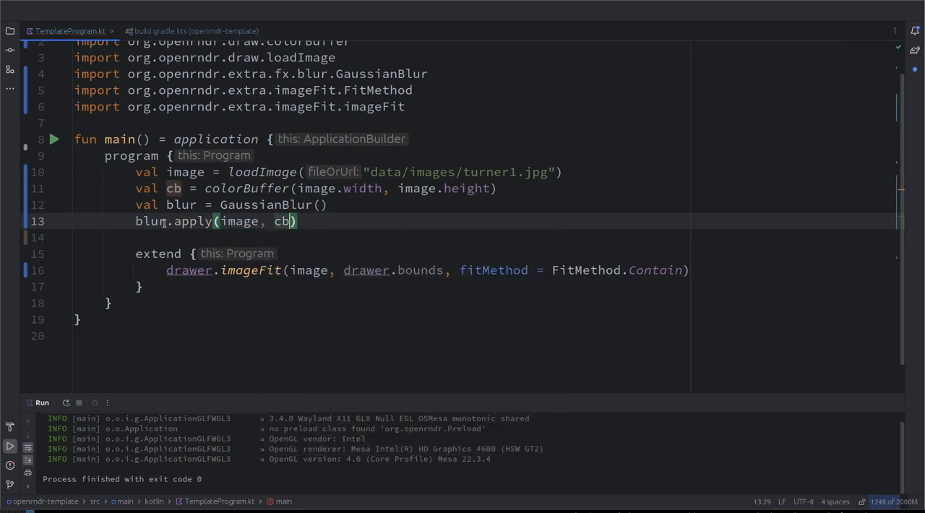
pyautogui.doubleClick(282, 221)
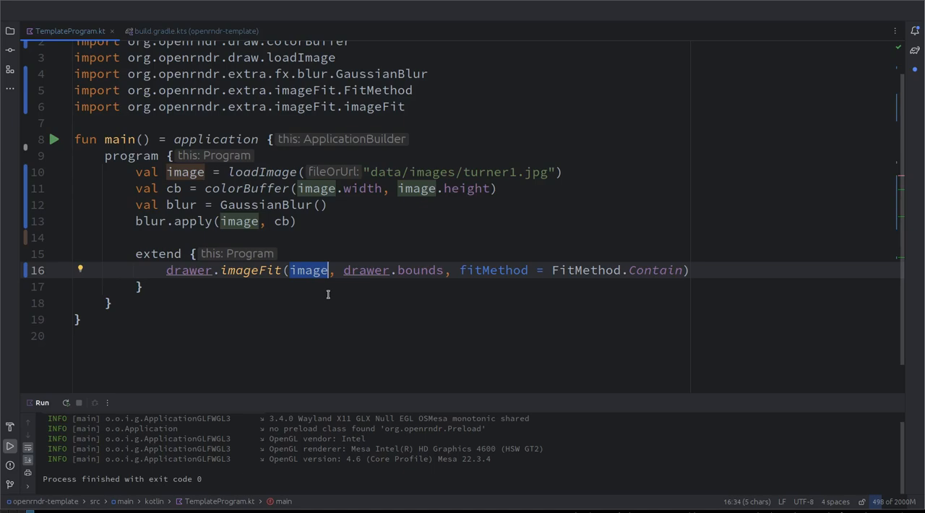
# - Draw cb instead of image in drawer.imageFit and run the sketch to preview it
pyautogui.write('cb')
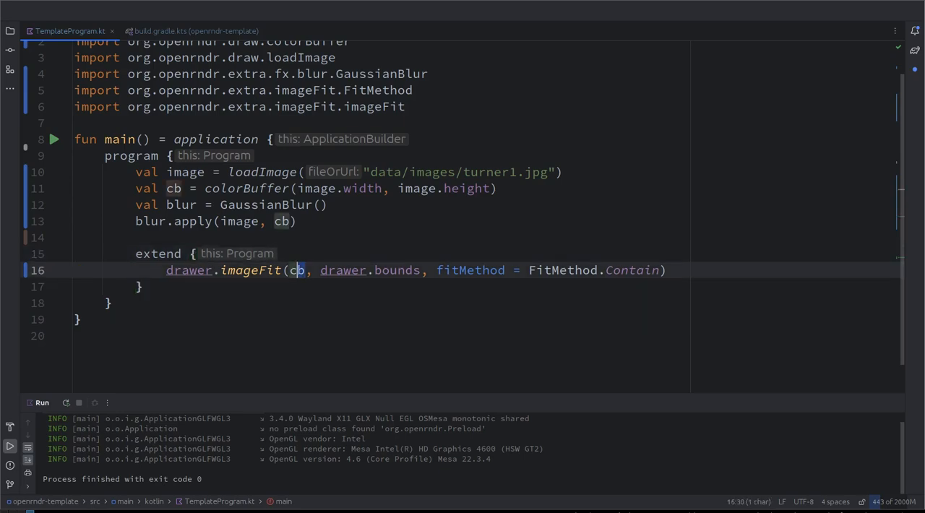
pyautogui.doubleClick(295, 269)
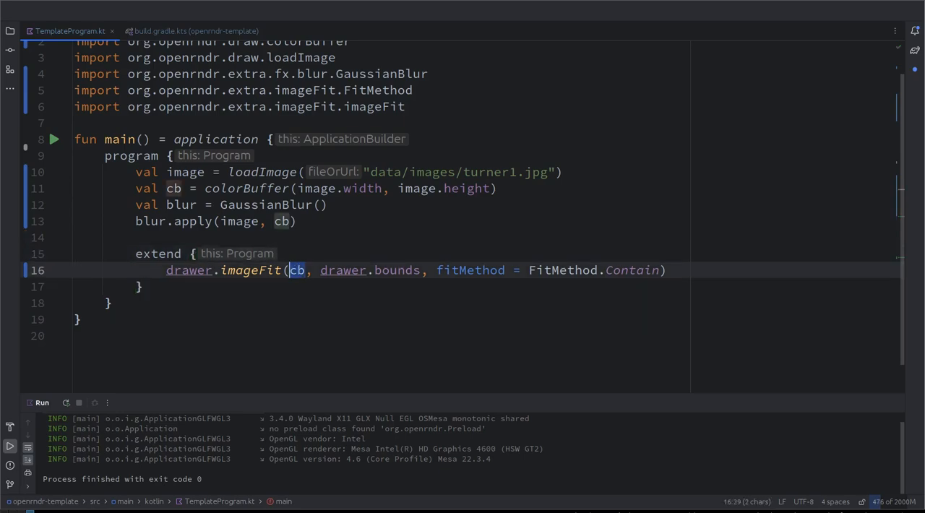
pyautogui.click(54, 139)
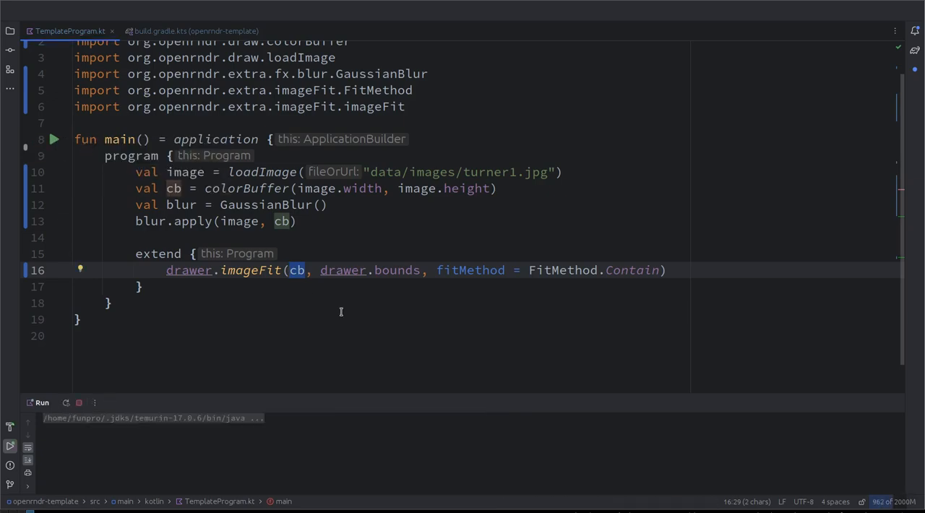
pyautogui.click(54, 139)
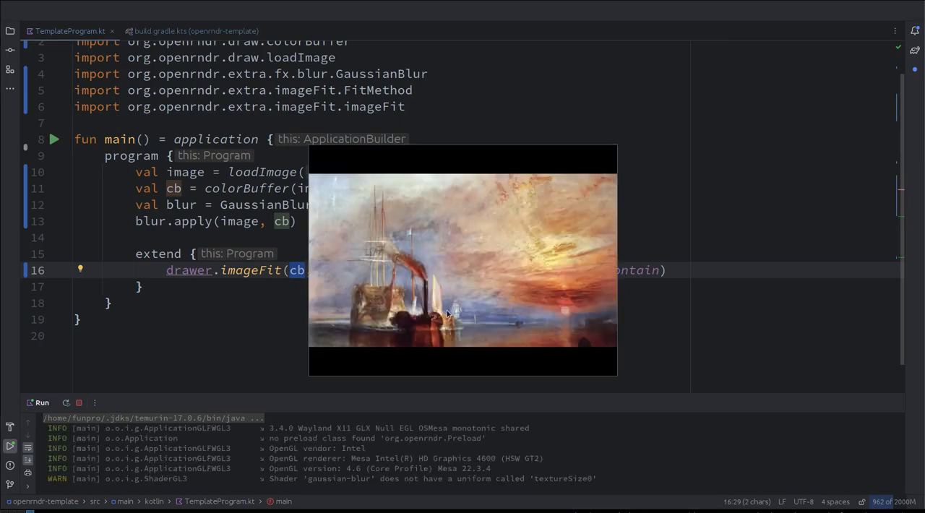
pyautogui.moveTo(437, 300)
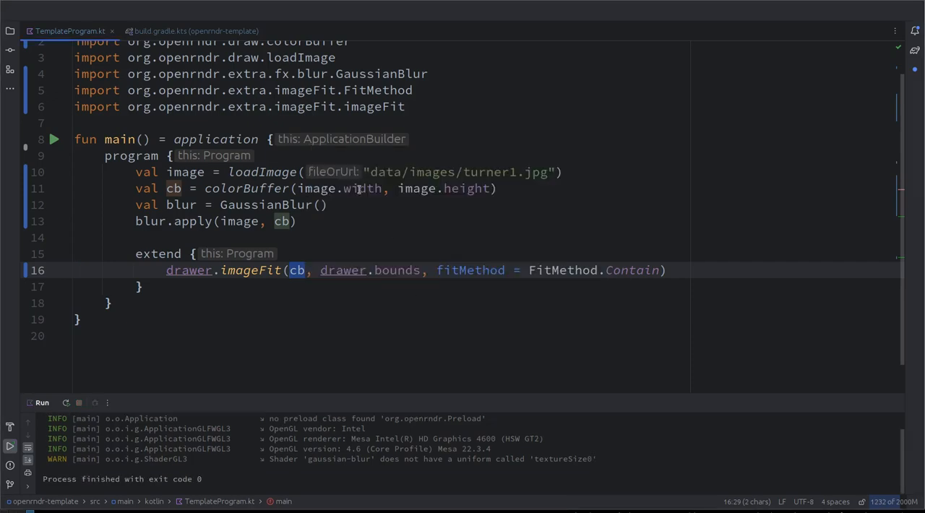
# - Add blur.spread = 10.0 and blur.window = 5 before blur.apply
pyautogui.write('blur.')
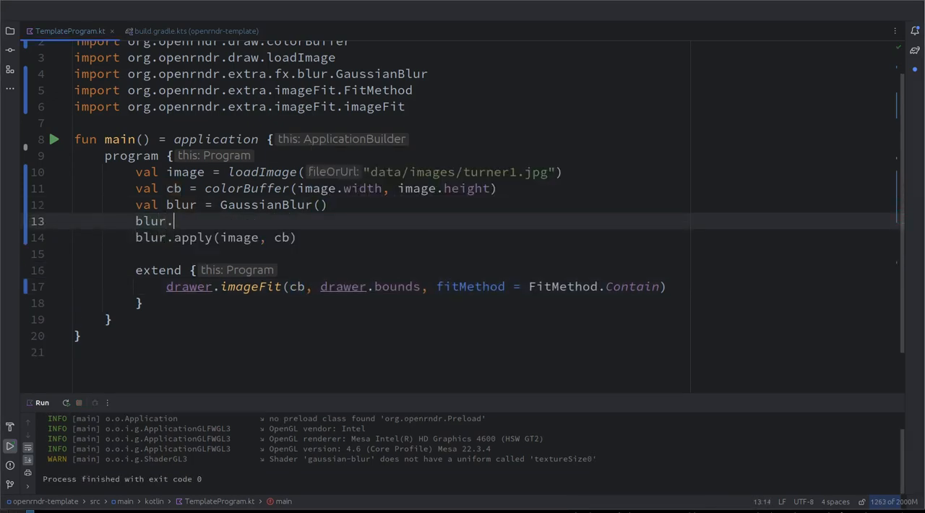
pyautogui.write('.')
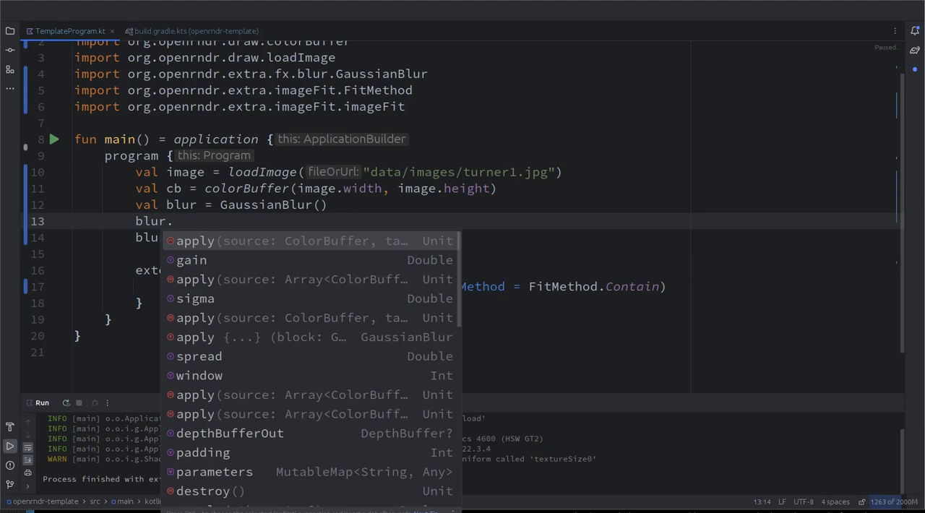
pyautogui.write('spread')
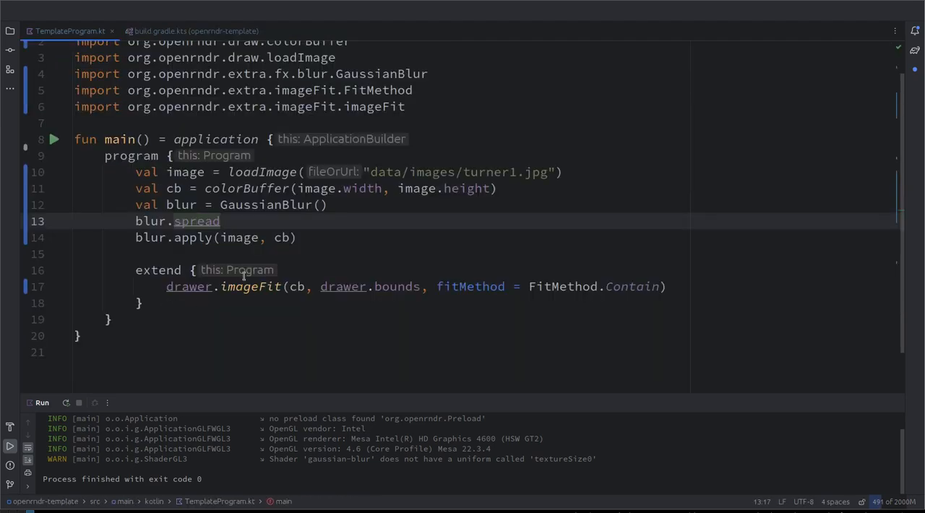
pyautogui.write('=')
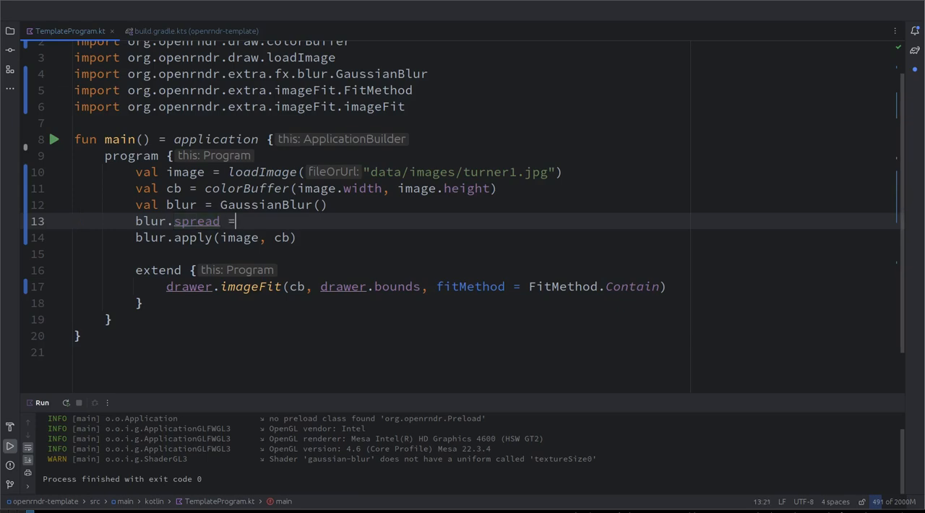
pyautogui.write('10')
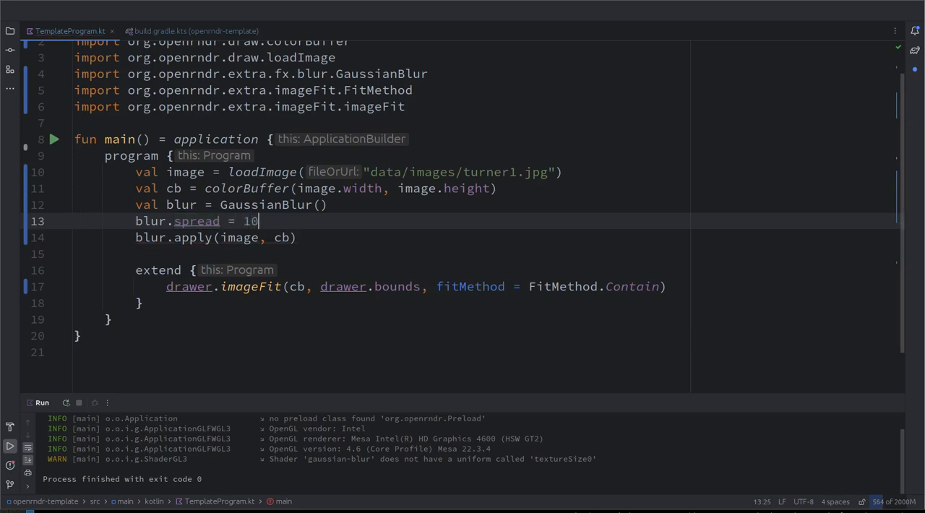
pyautogui.write('.0')
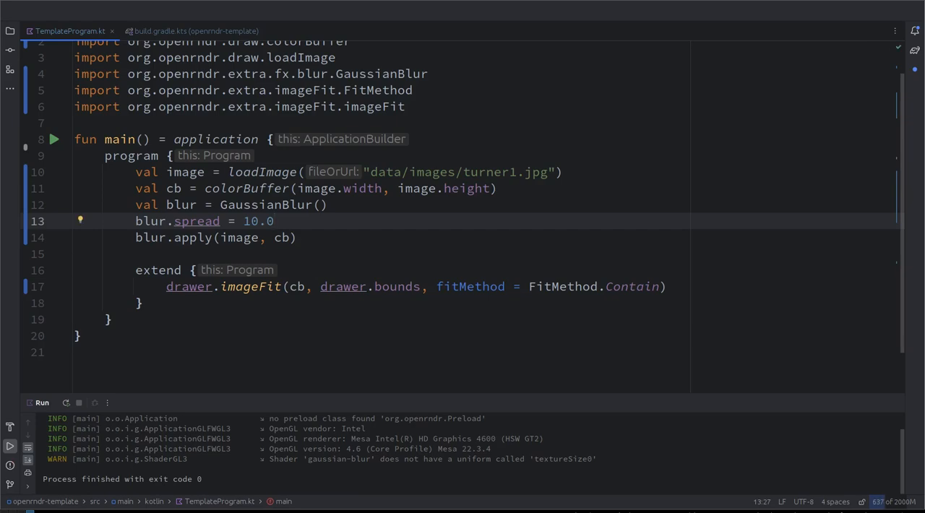
pyautogui.write('blor')
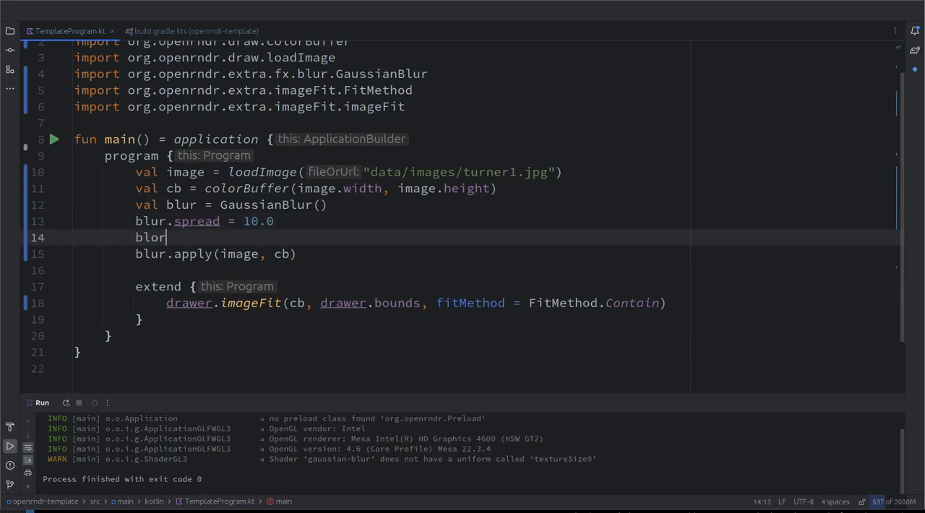
pyautogui.write('.window = 5')
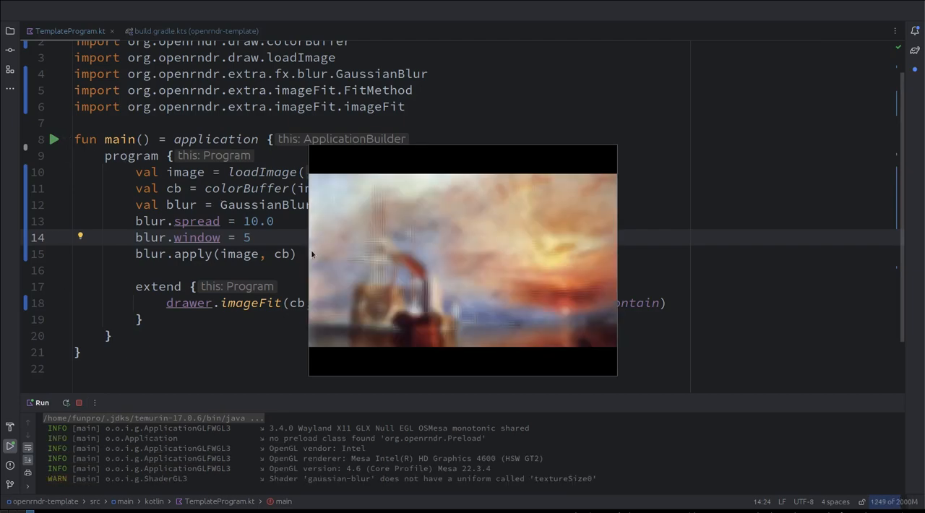
pyautogui.moveTo(329, 280)
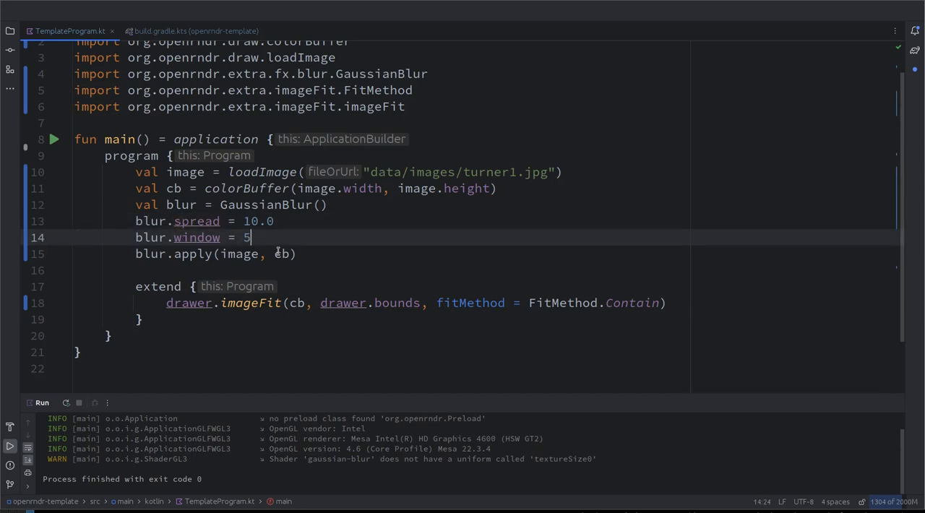
# - Replace 5 with 10 in blur.window, then start a val gui declaration
pyautogui.write('1')
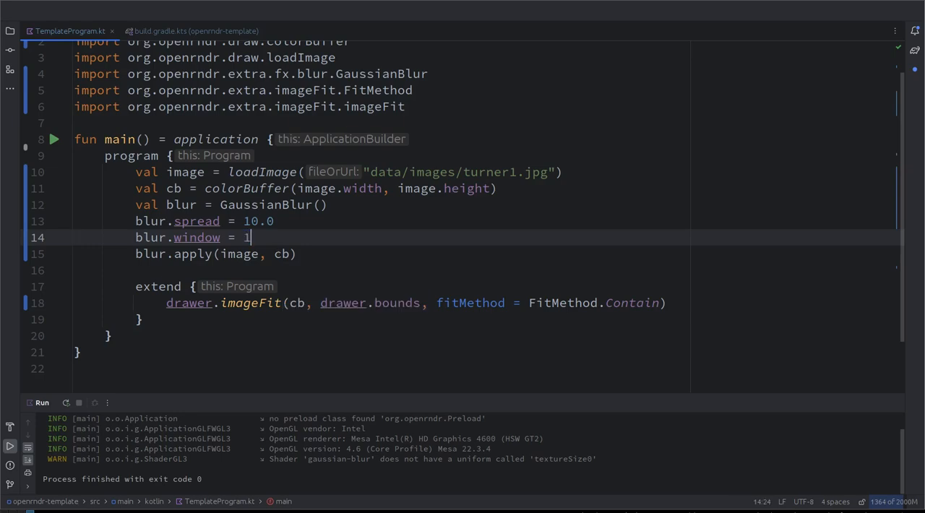
pyautogui.write('0')
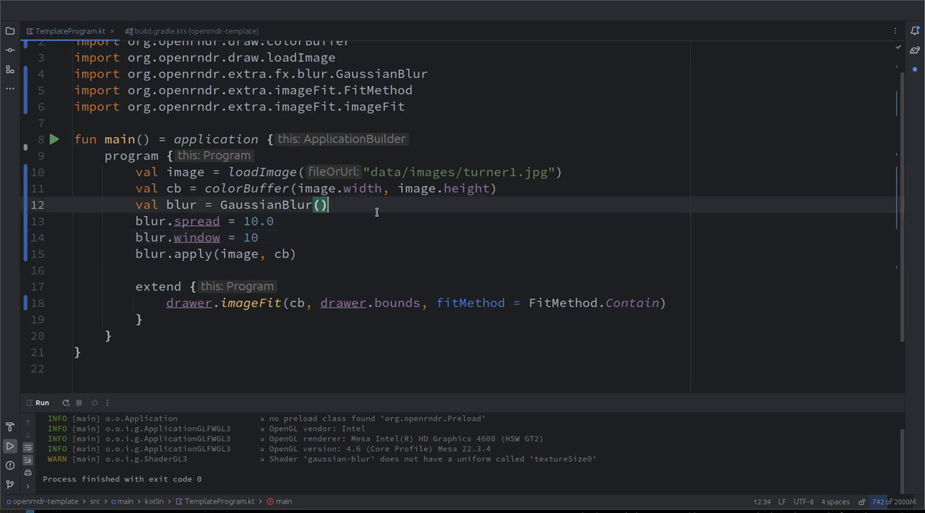
pyautogui.write('val gui =')
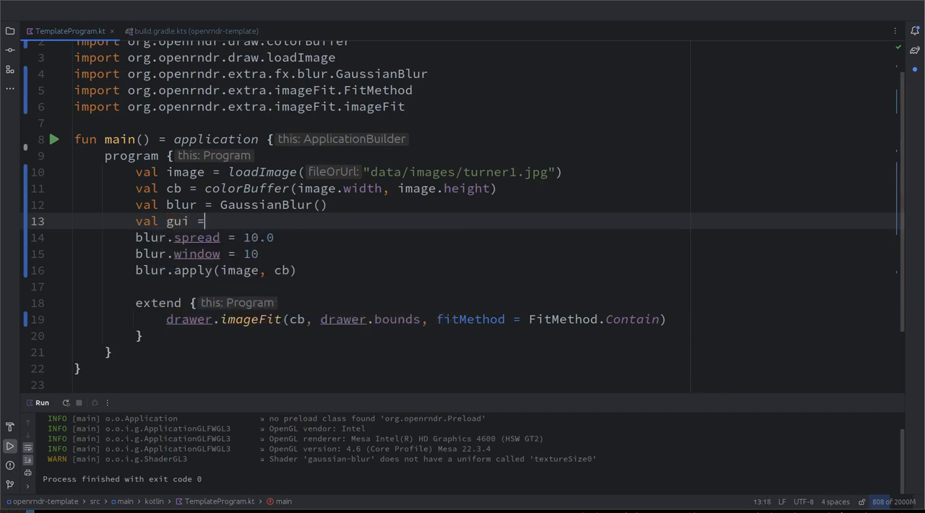
# - Create val gui = GUI(), add the blur to it, and insert extend(gui) before the extend block
pyautogui.write('GUI')
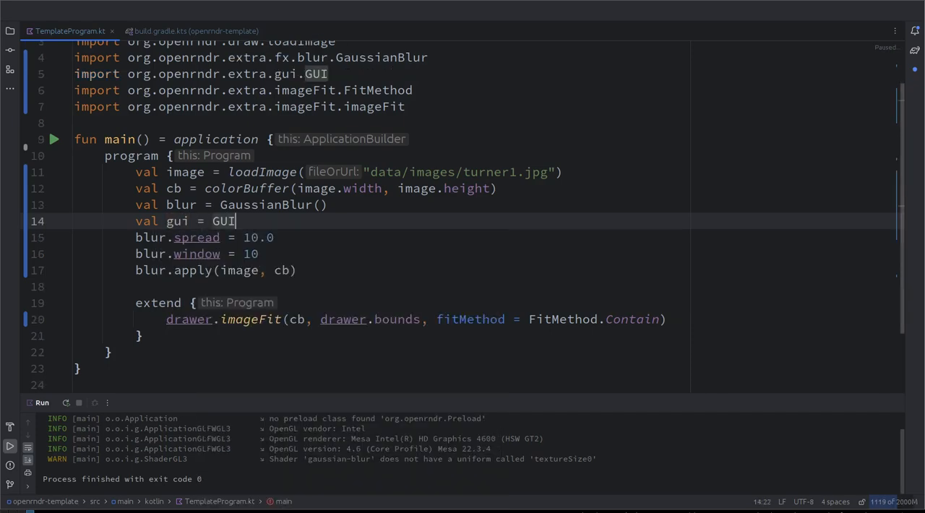
pyautogui.write('()')
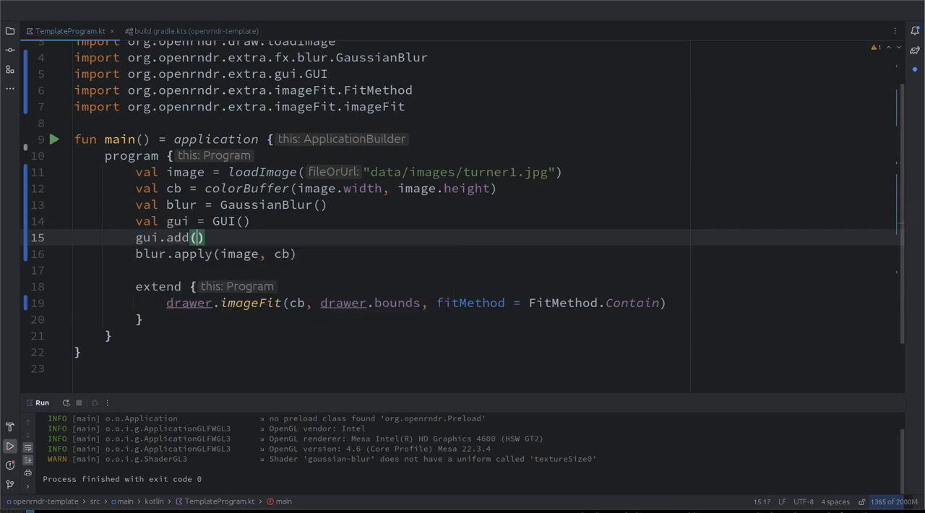
pyautogui.write('blur')
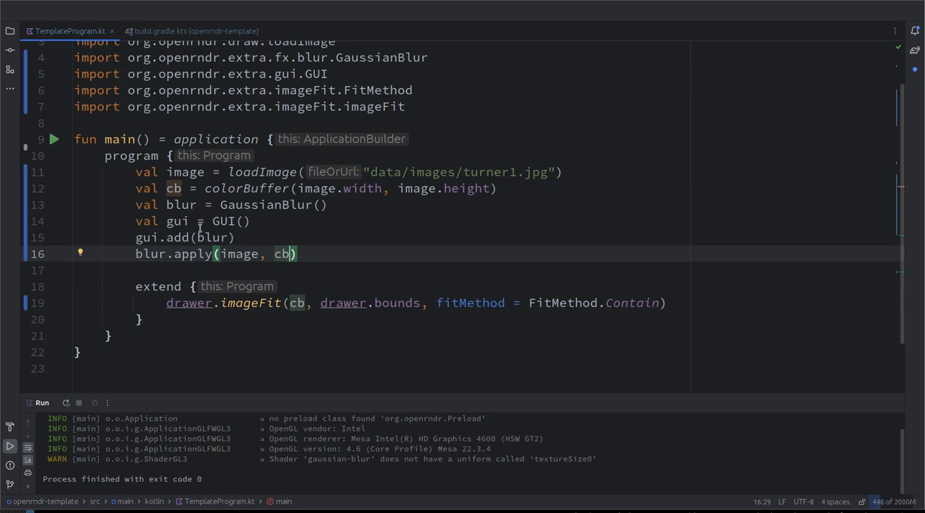
pyautogui.moveTo(72, 167)
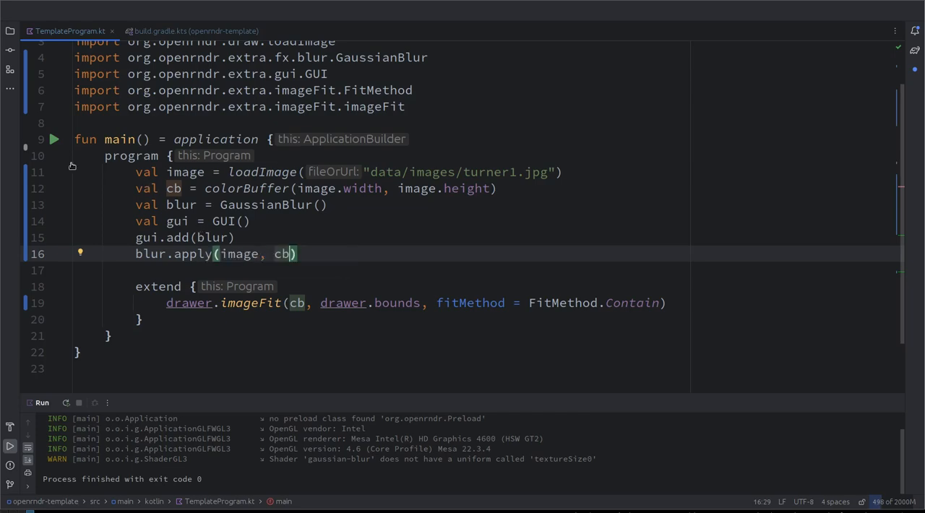
pyautogui.moveTo(105, 210)
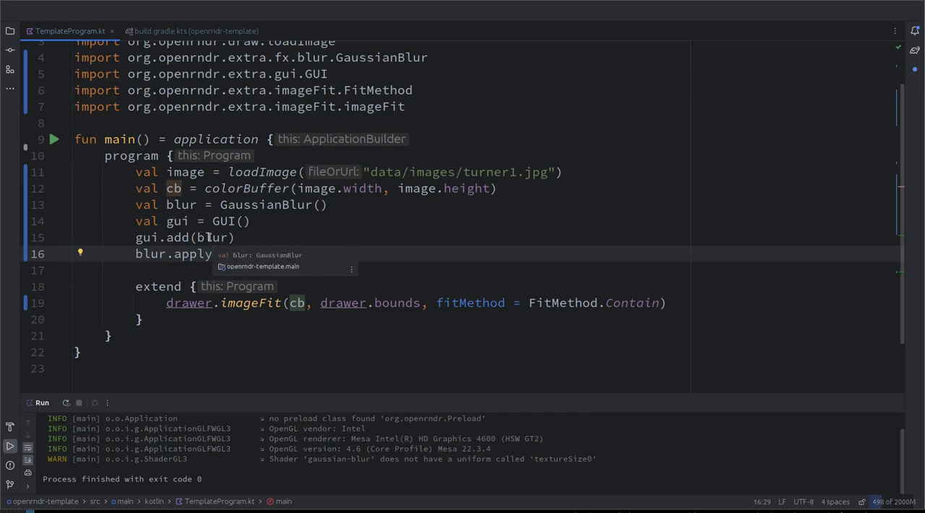
pyautogui.write('(image, cb)')
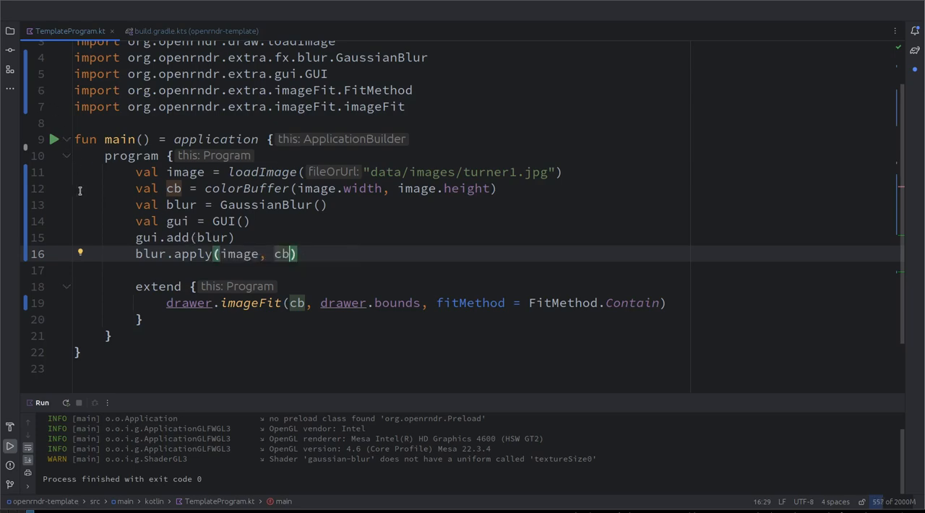
pyautogui.press('Enter')
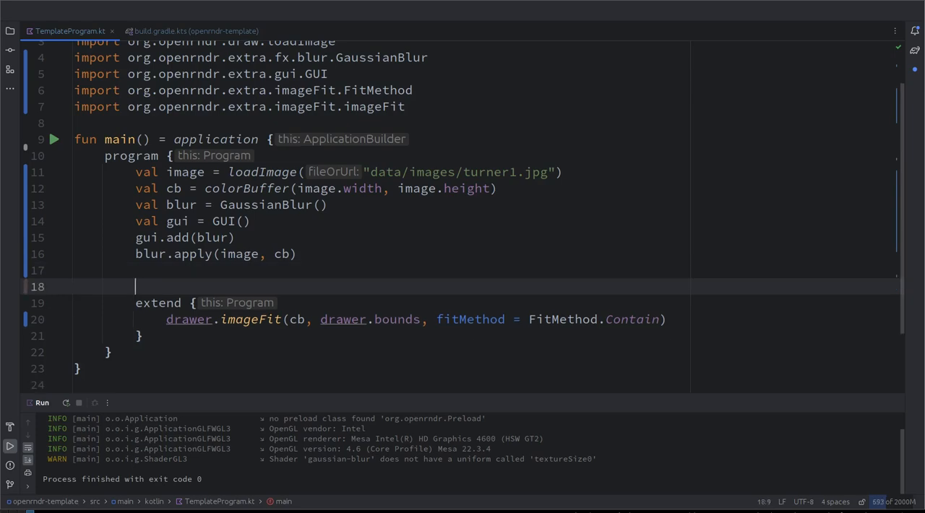
pyautogui.write('extend()')
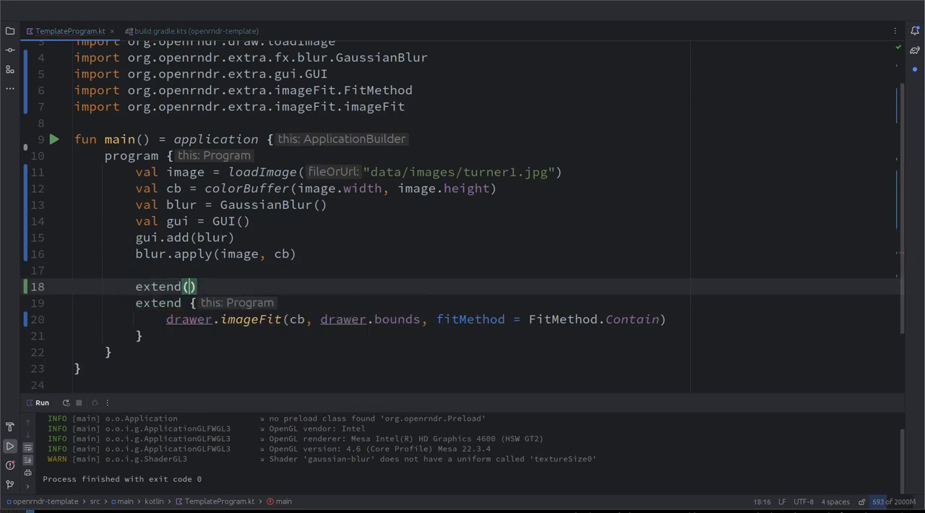
pyautogui.write('gui')
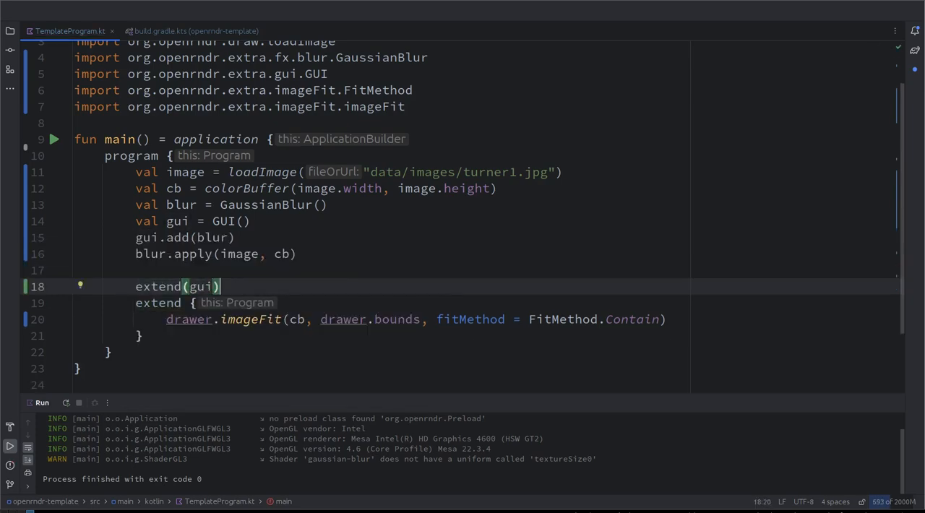
pyautogui.moveTo(65, 138)
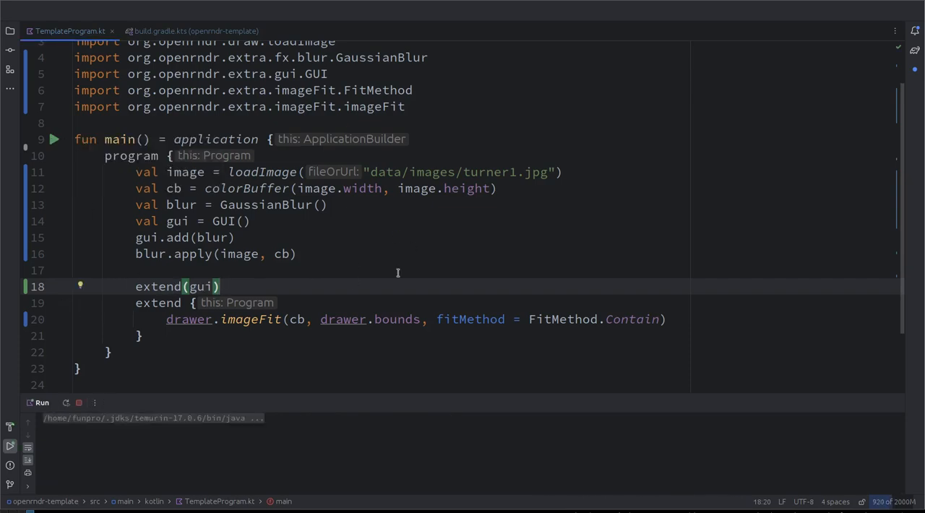
pyautogui.click(54, 138)
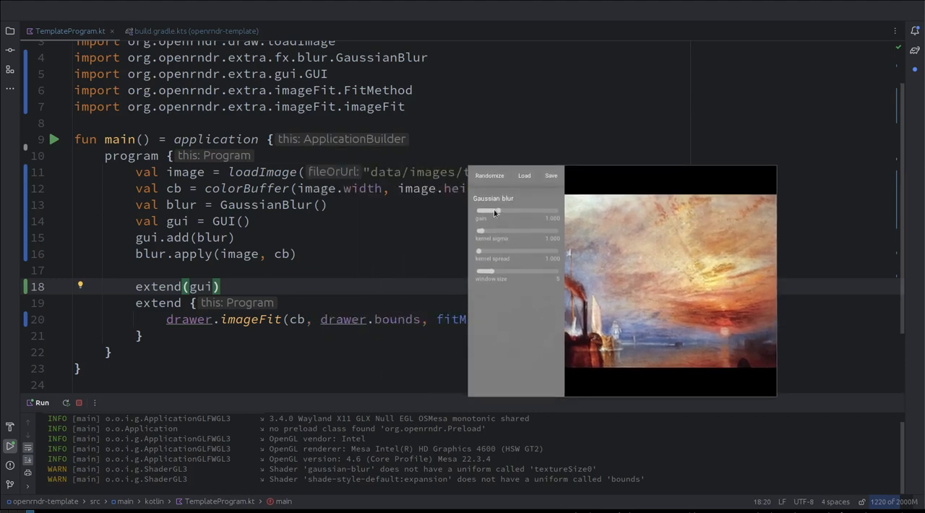
pyautogui.moveTo(480, 231); pyautogui.dragTo(495, 231)
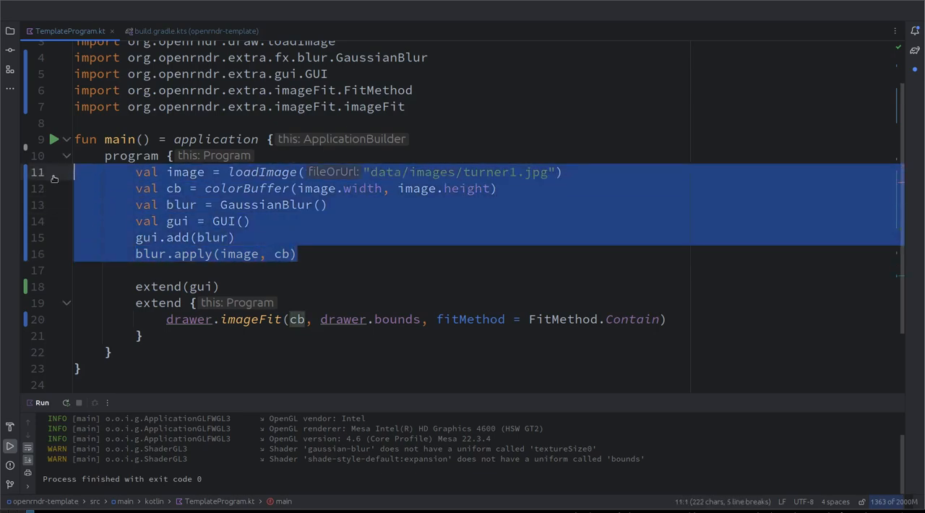
# - Move blur.apply(image, cb) from setup to the top of the extend block
pyautogui.click(224, 254)
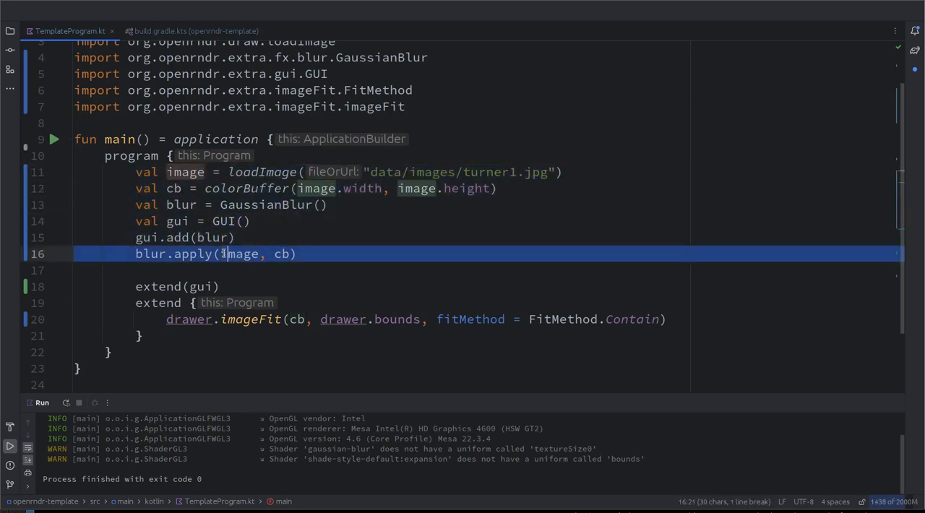
pyautogui.press('Delete')
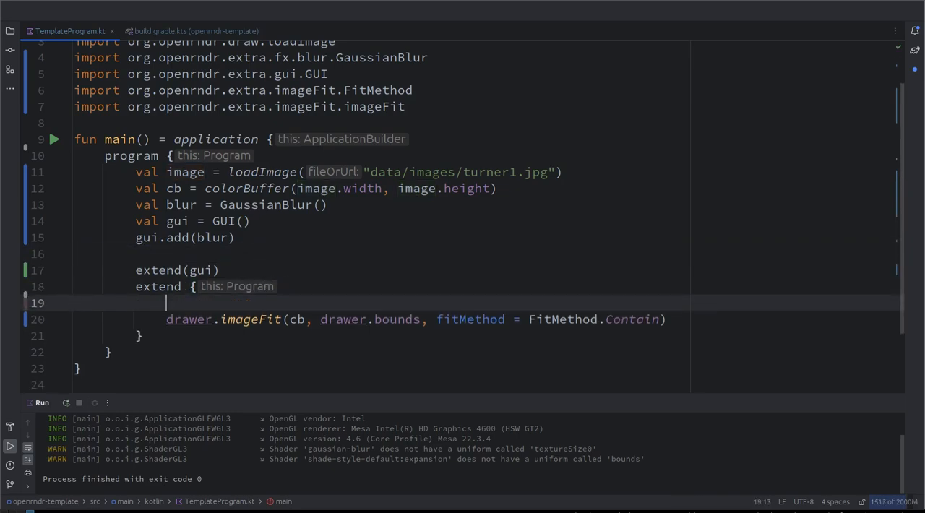
pyautogui.write('blur.apply(image, cb)')
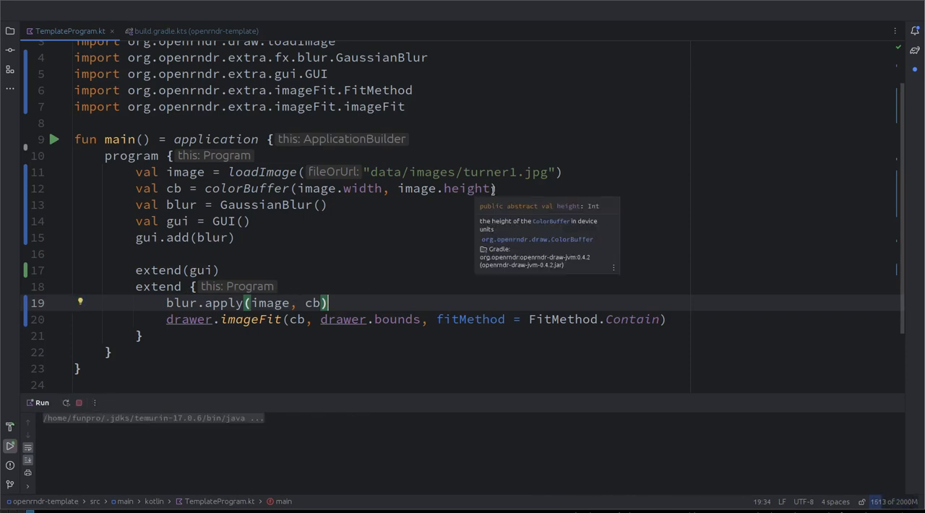
# - Rerun the sketch and drag the Gaussian blur gain slider to brighten the painting
pyautogui.click(54, 139)
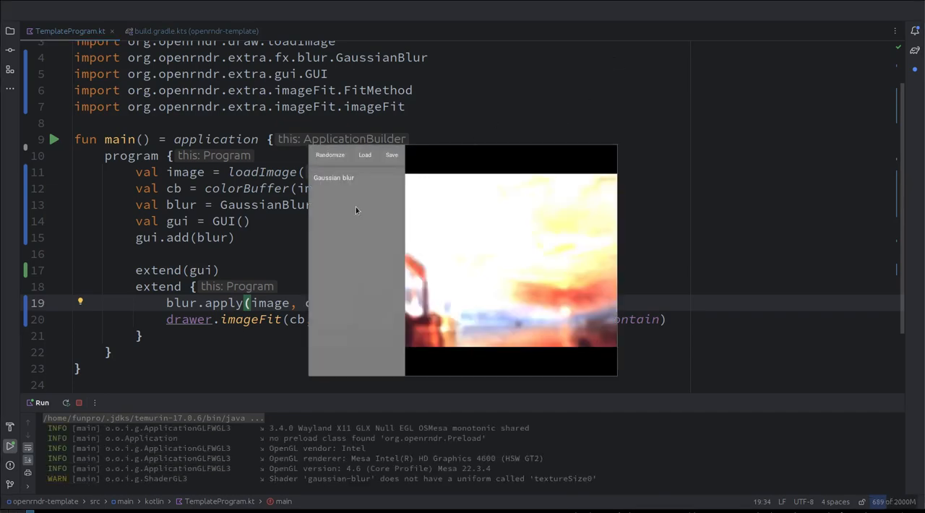
pyautogui.click(333, 177)
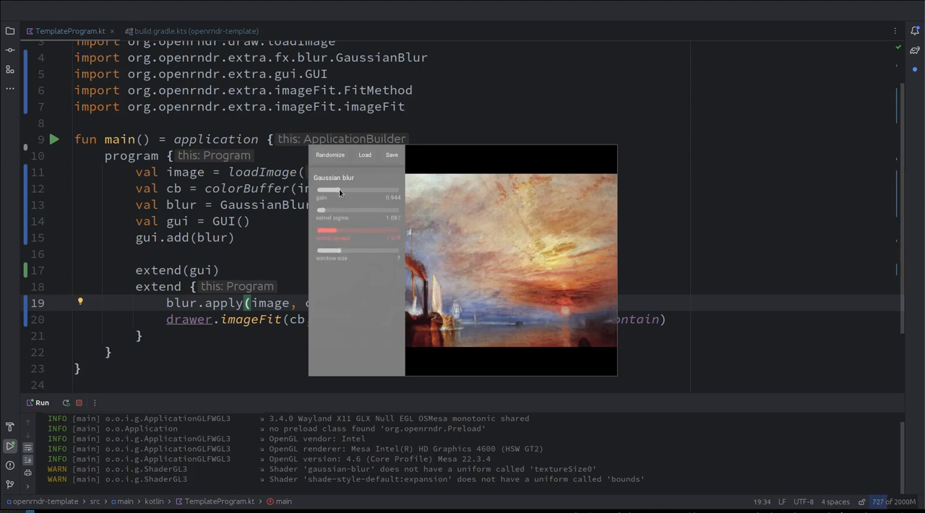
pyautogui.moveTo(325, 190); pyautogui.dragTo(354, 189)
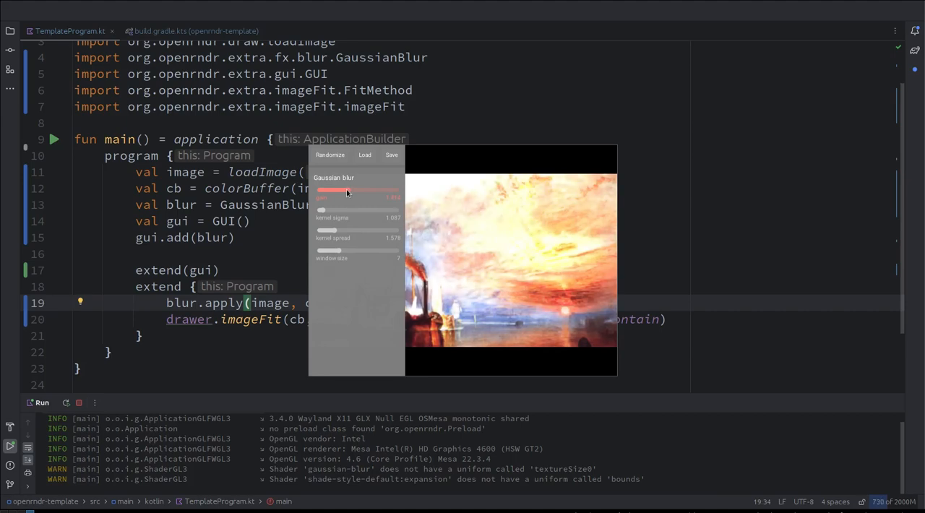
pyautogui.moveTo(394, 181)
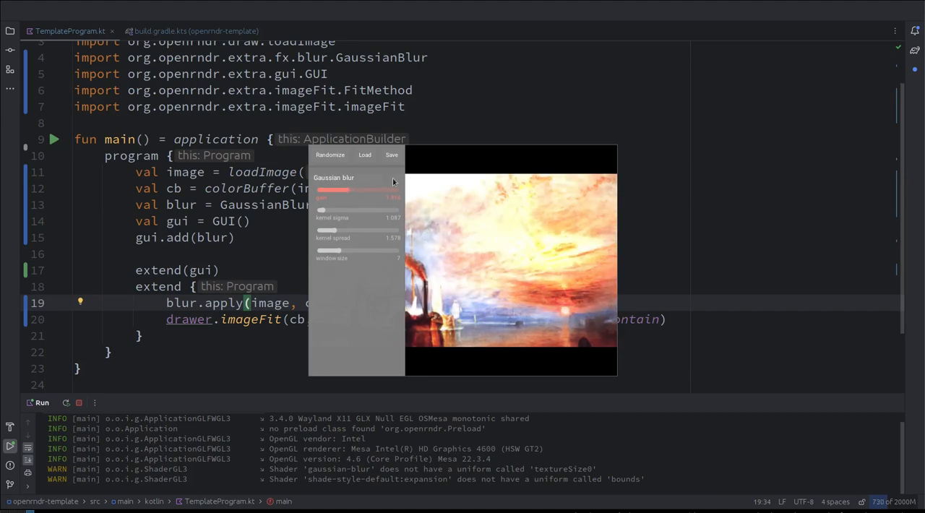
pyautogui.moveTo(468, 175)
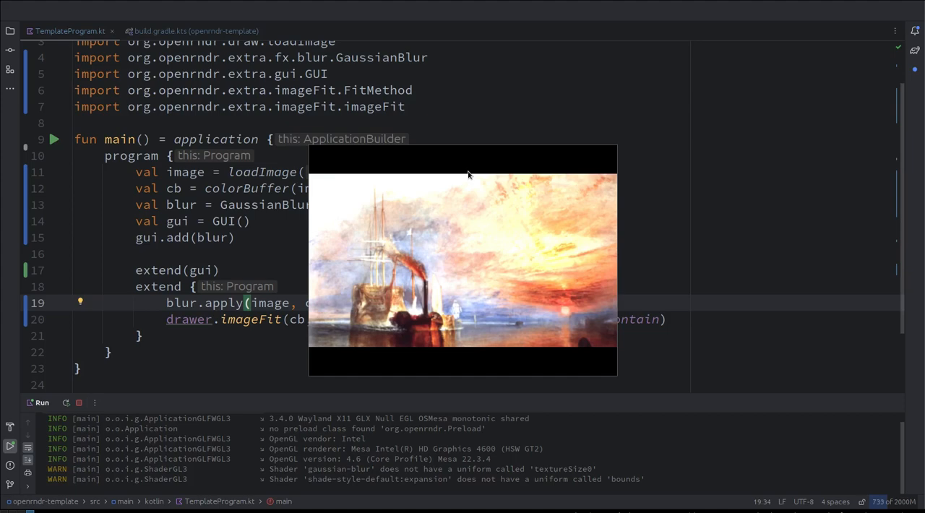
pyautogui.moveTo(439, 178)
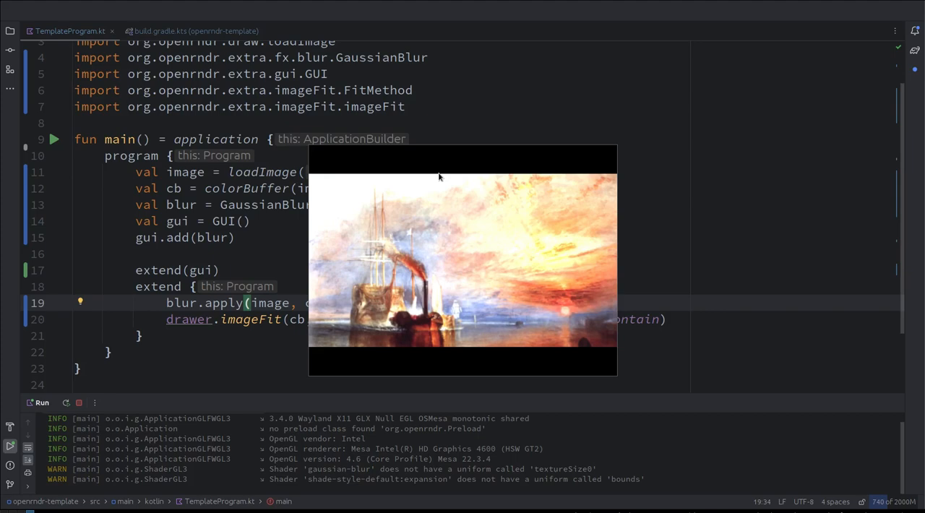
pyautogui.moveTo(442, 224)
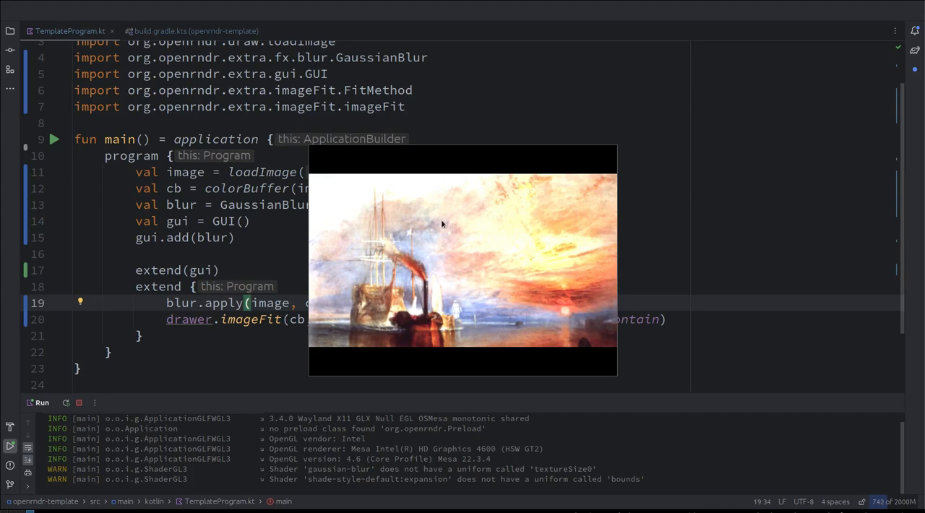
pyautogui.moveTo(455, 219)
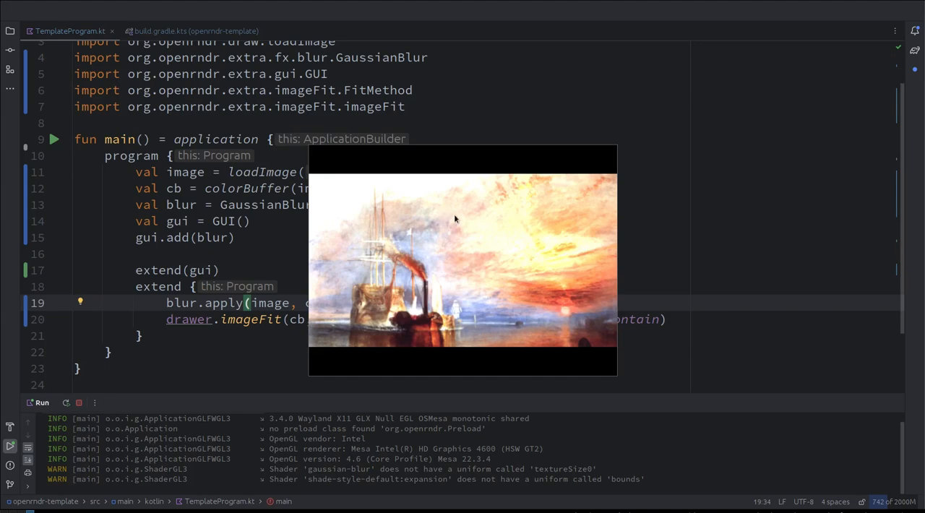
pyautogui.moveTo(414, 206)
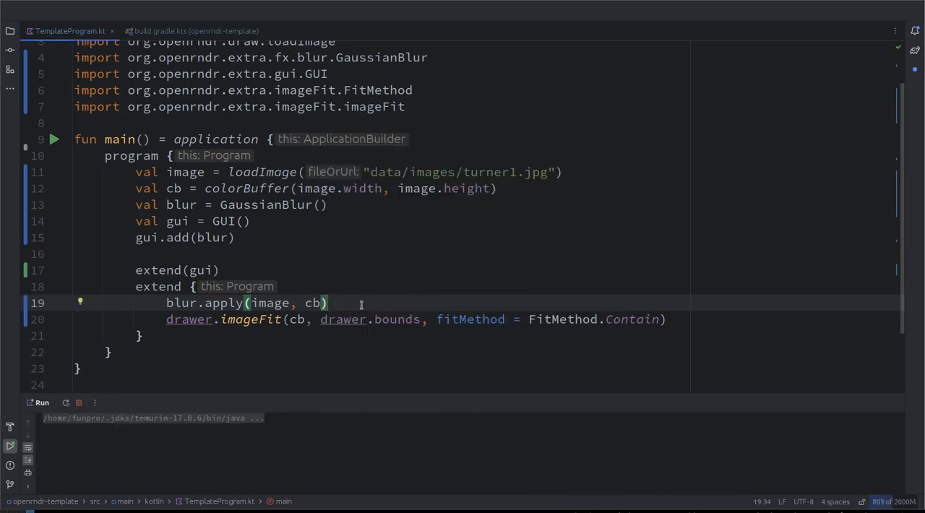
# - Relaunch the sketch, expand then collapse the Gaussian blur settings, and close the window
pyautogui.click(54, 139)
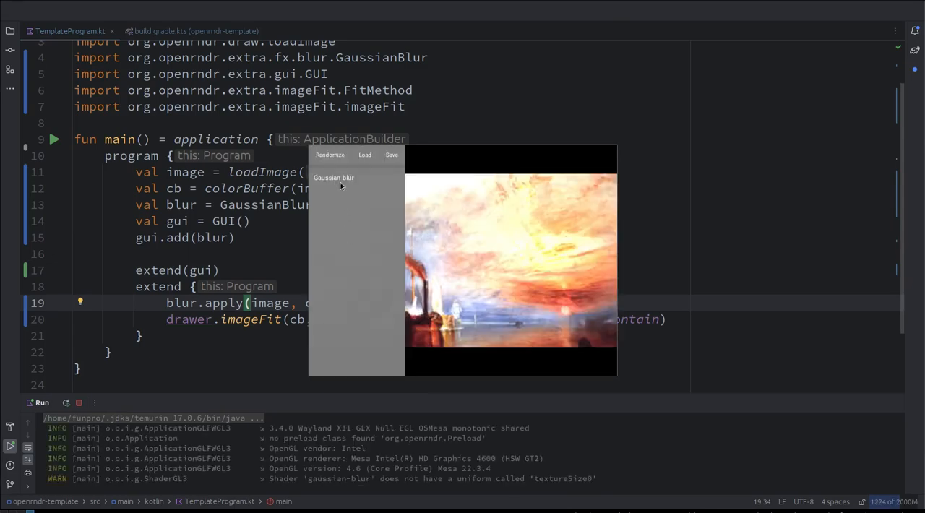
pyautogui.click(333, 177)
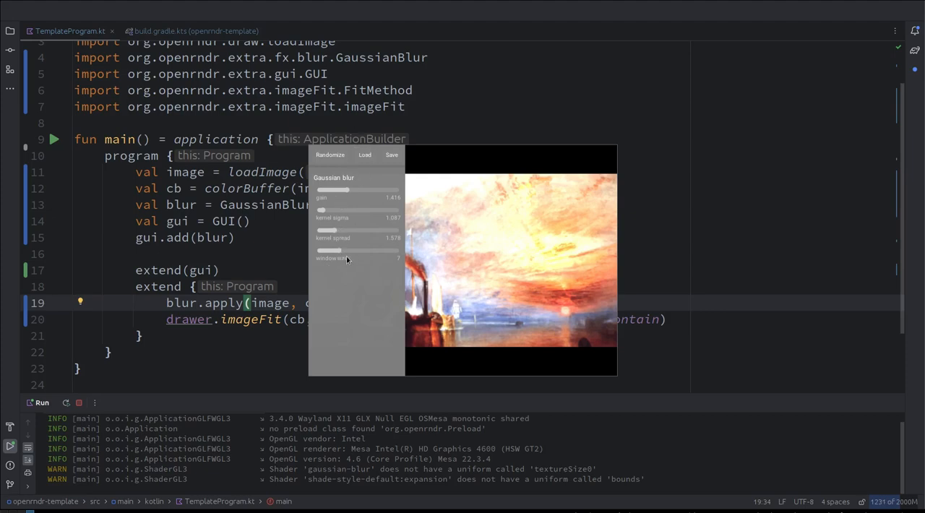
pyautogui.moveTo(334, 229)
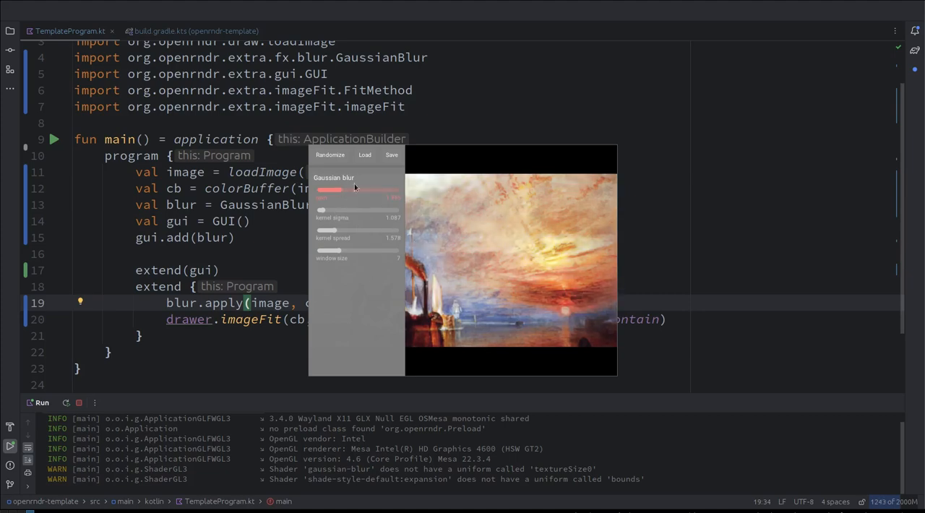
pyautogui.moveTo(339, 260)
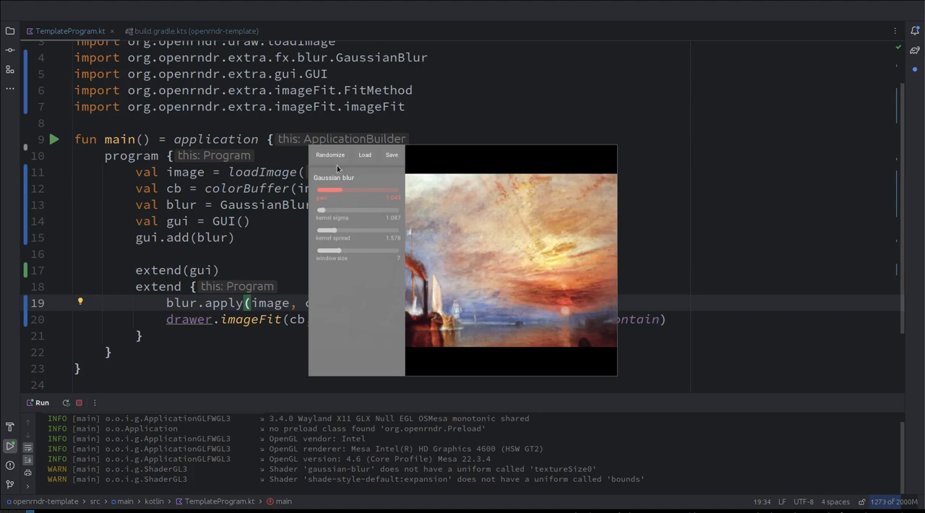
pyautogui.click(333, 177)
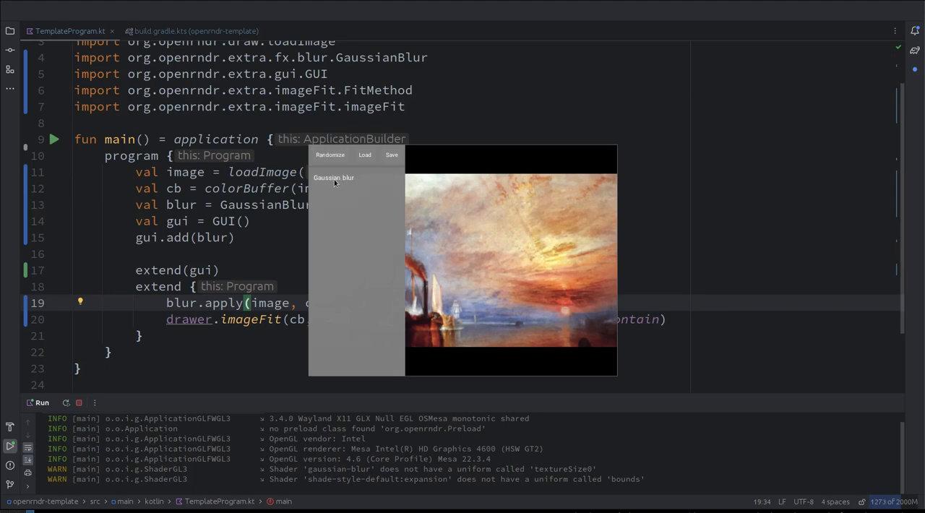
pyautogui.moveTo(323, 234)
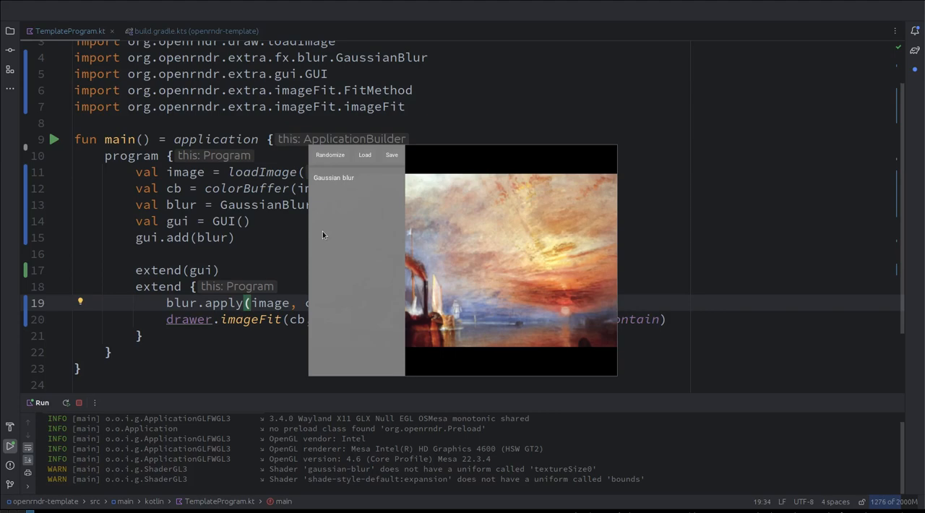
pyautogui.moveTo(315, 184)
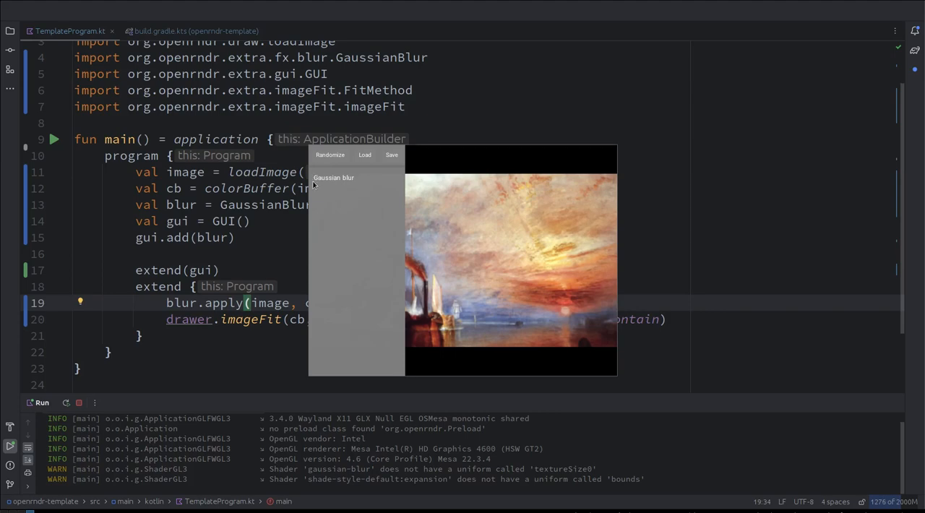
pyautogui.click(333, 177)
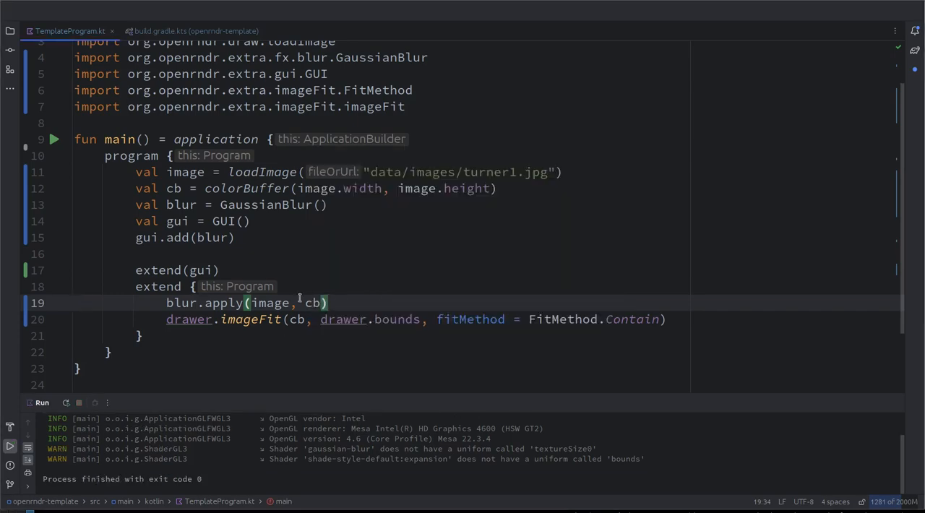
# - Insert blur.spread = 2.0 + sin(seconds) before blur.apply and import kotlin.math.sin
pyautogui.press('Enter')
pyautogui.write('blur.spread =')
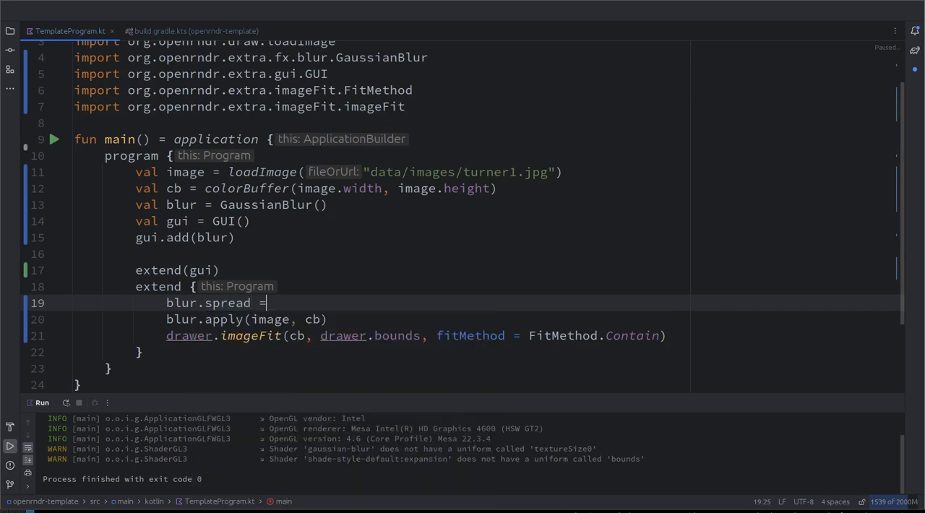
pyautogui.write('s')
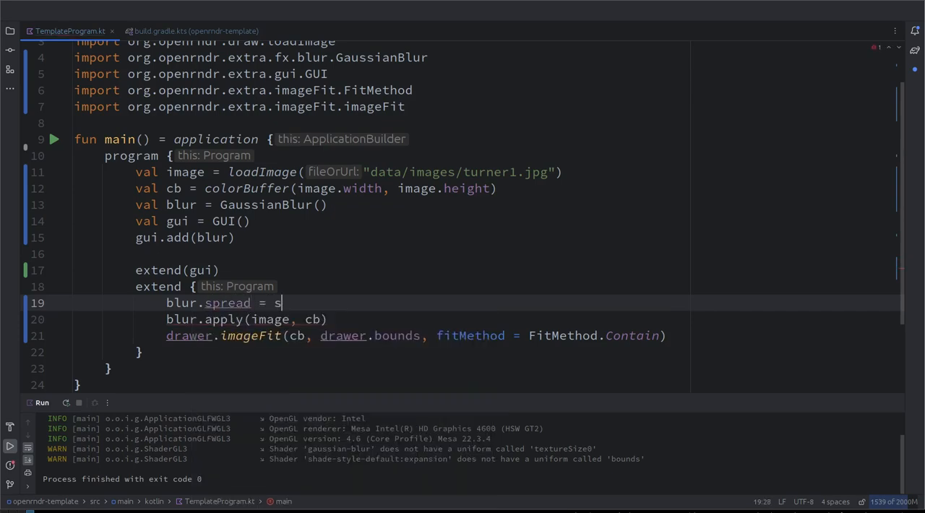
pyautogui.write('2.0')
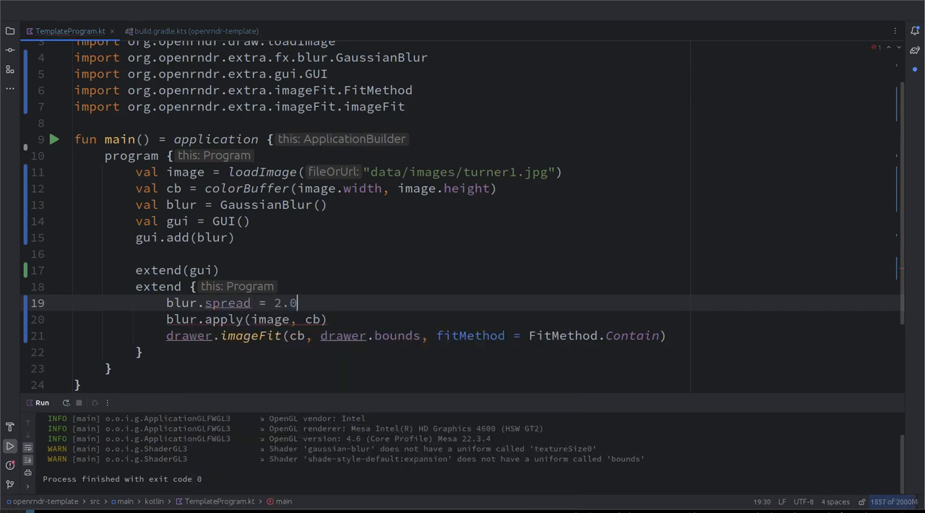
pyautogui.write('+ sin')
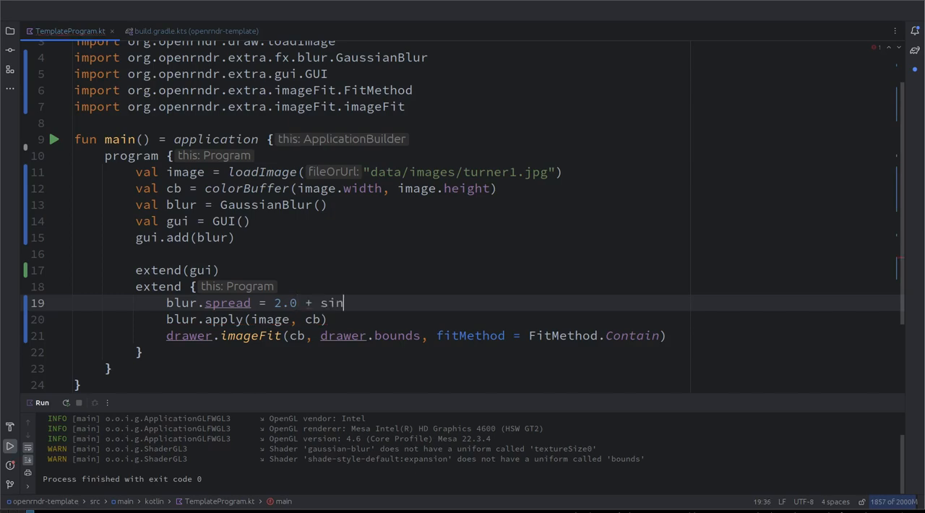
pyautogui.write('(se')
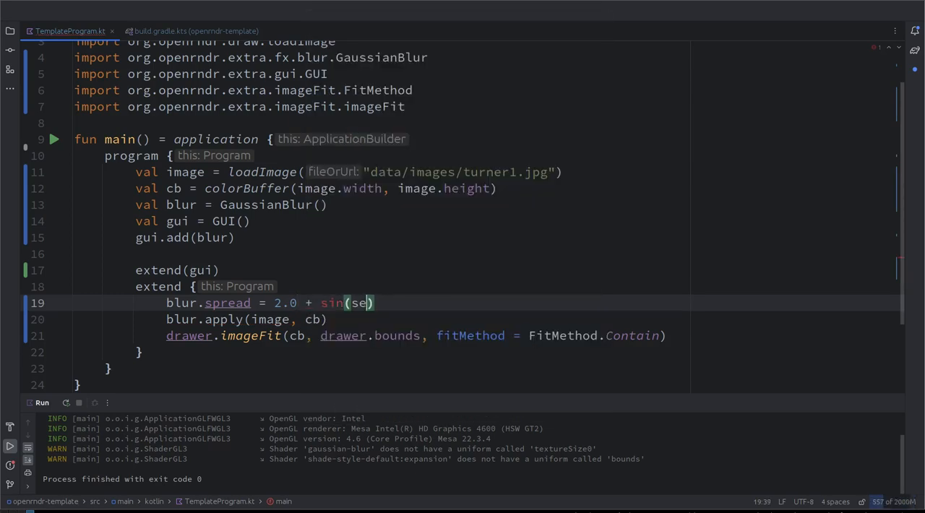
pyautogui.write('conds')
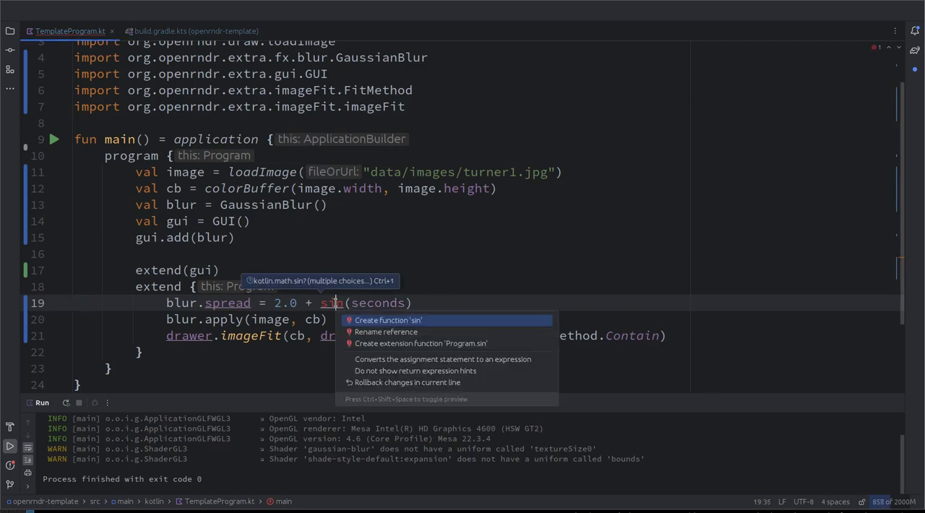
pyautogui.press('Escape')
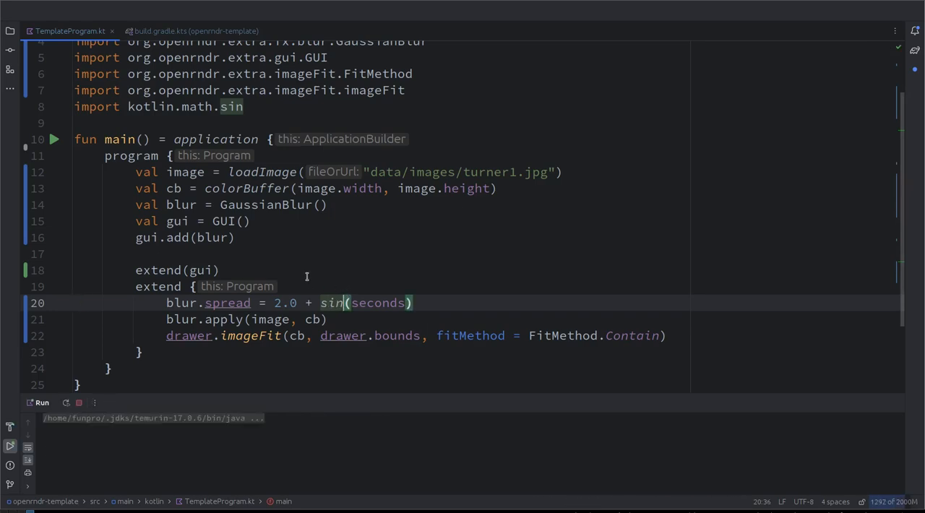
# - Expand the Gaussian blur controls and watch the kernel spread slider animate
pyautogui.click(54, 139)
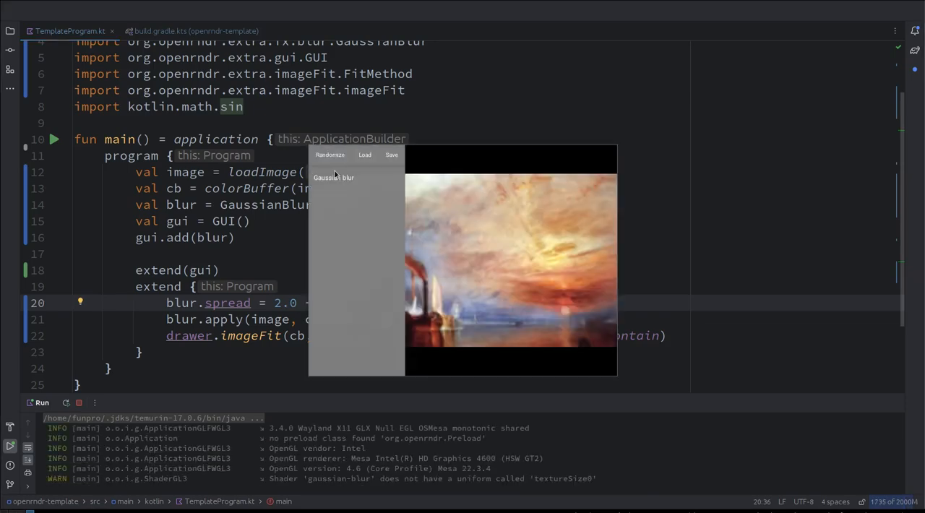
pyautogui.click(333, 177)
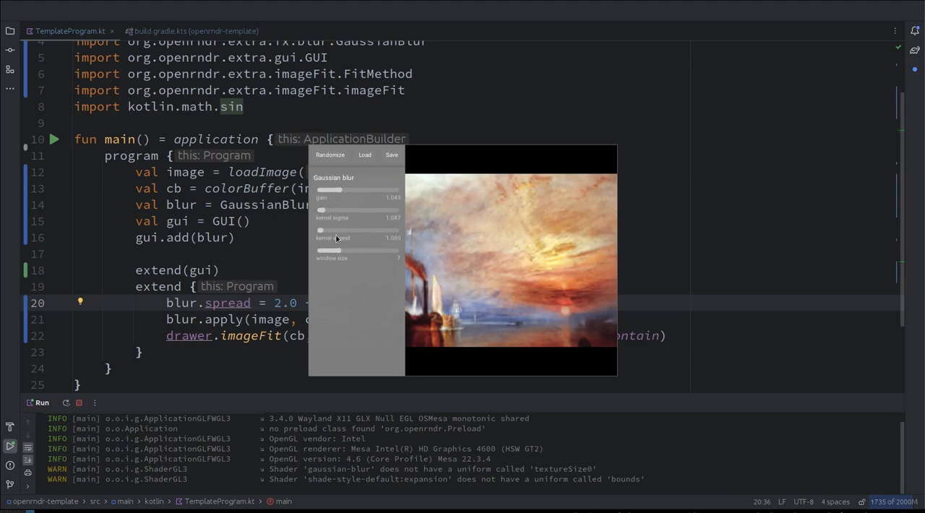
pyautogui.moveTo(321, 230); pyautogui.dragTo(361, 230)
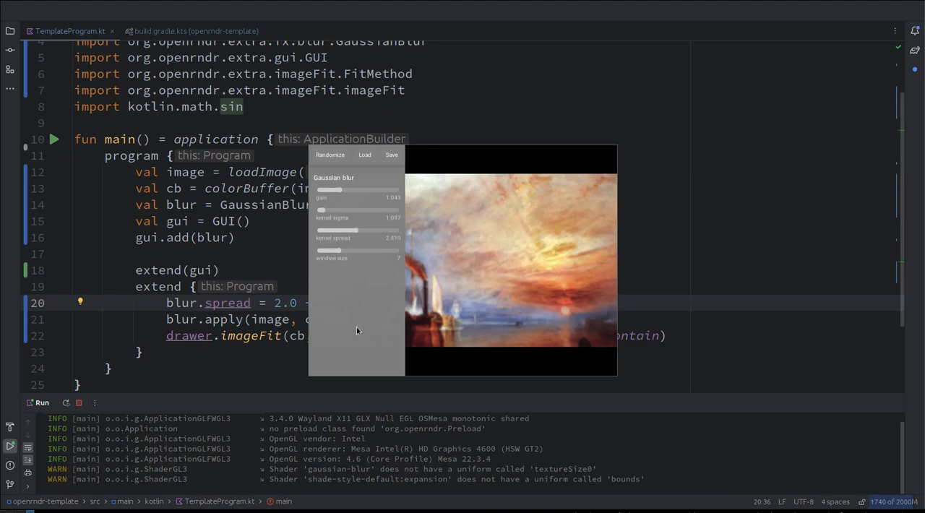
pyautogui.moveTo(347, 230); pyautogui.dragTo(319, 230)
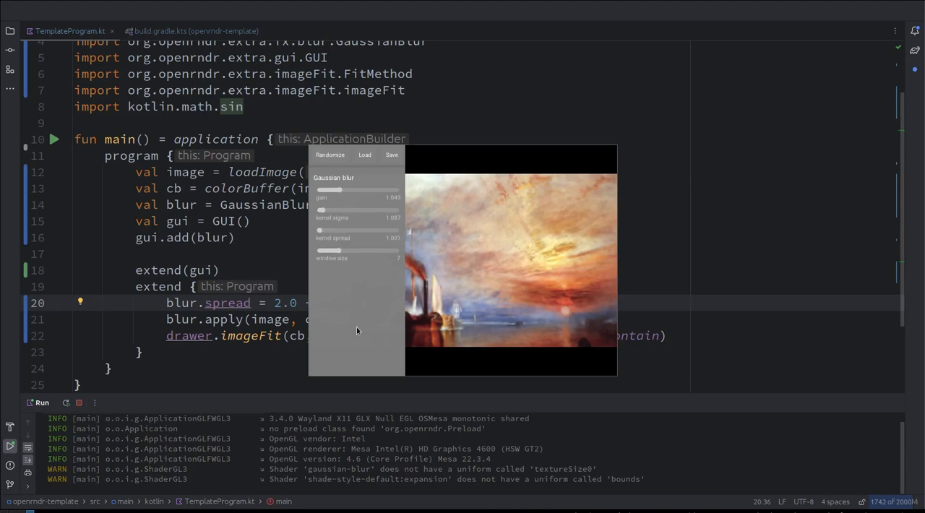
pyautogui.moveTo(319, 230); pyautogui.dragTo(338, 230)
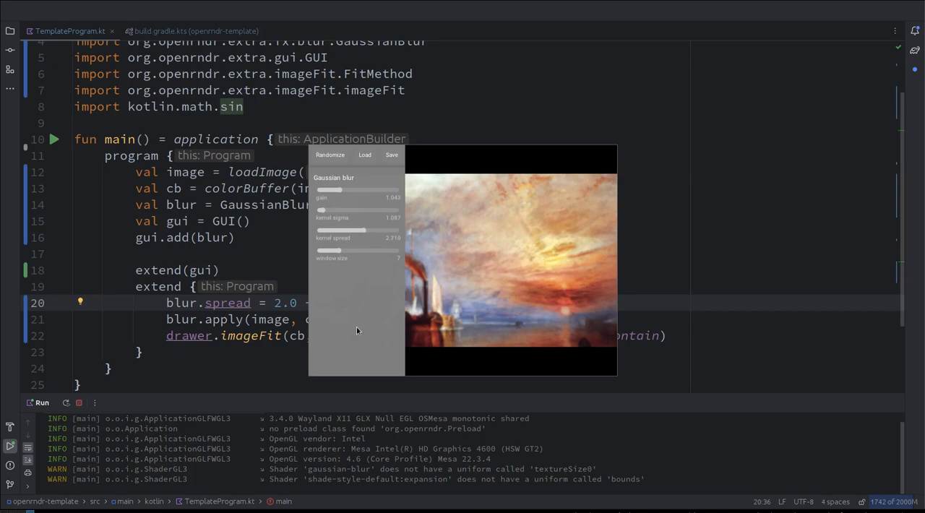
pyautogui.moveTo(363, 230); pyautogui.dragTo(321, 229)
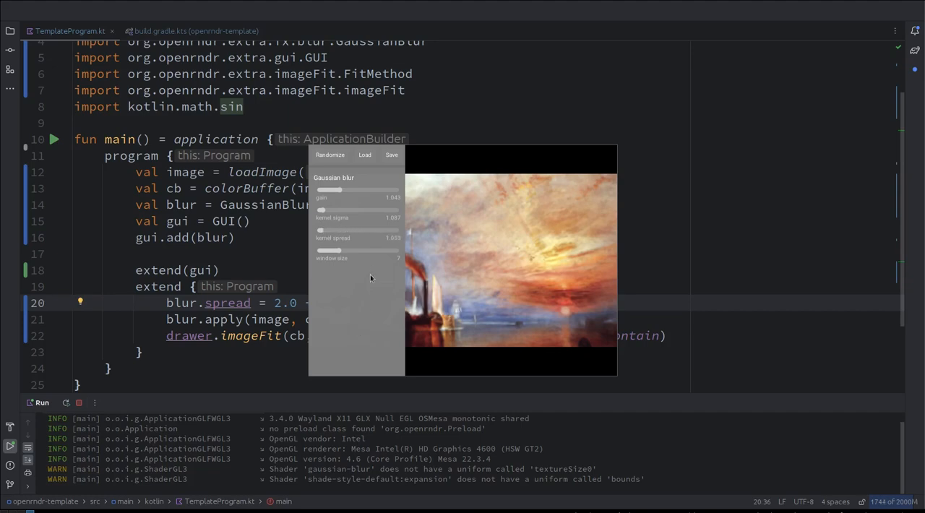
pyautogui.moveTo(321, 230); pyautogui.dragTo(354, 229)
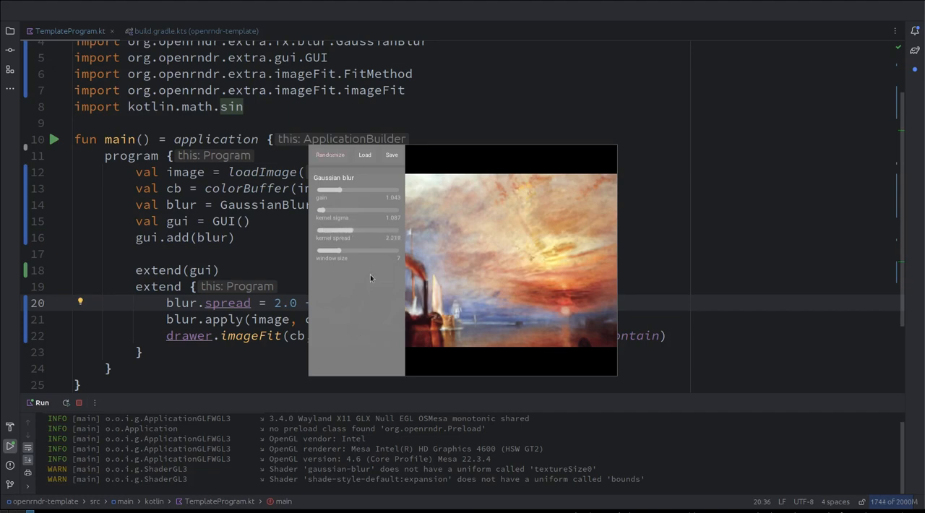
pyautogui.moveTo(332, 230); pyautogui.dragTo(361, 230)
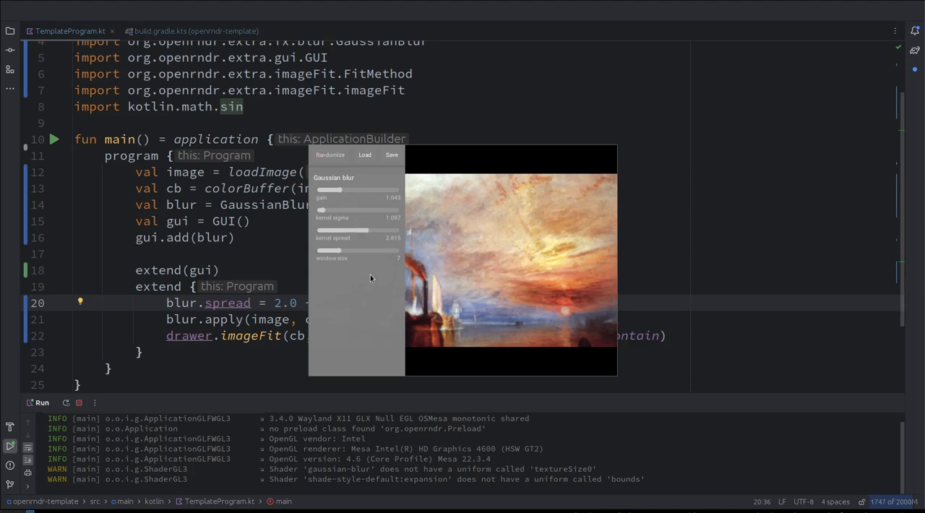
pyautogui.moveTo(362, 230); pyautogui.dragTo(321, 229)
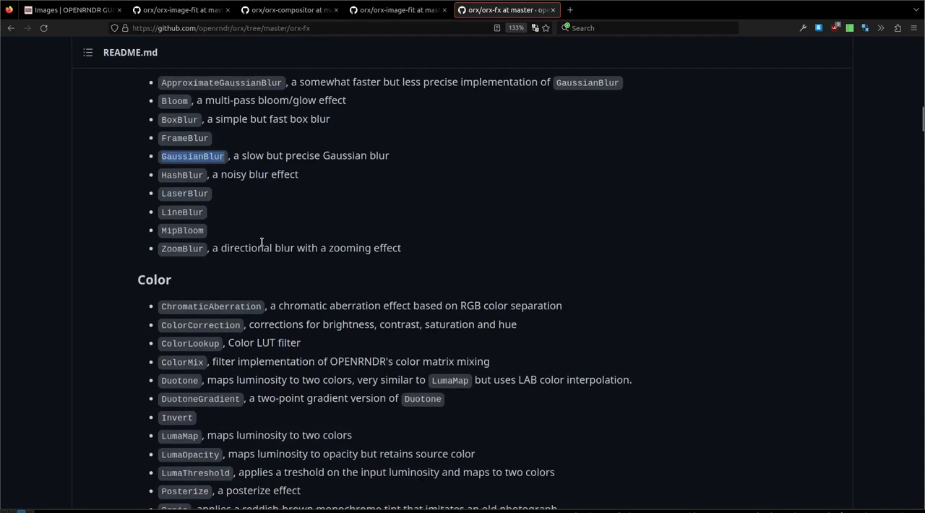
# - Scroll the orx-fx README to the distortion effects list showing Perturb
pyautogui.scroll(-3)
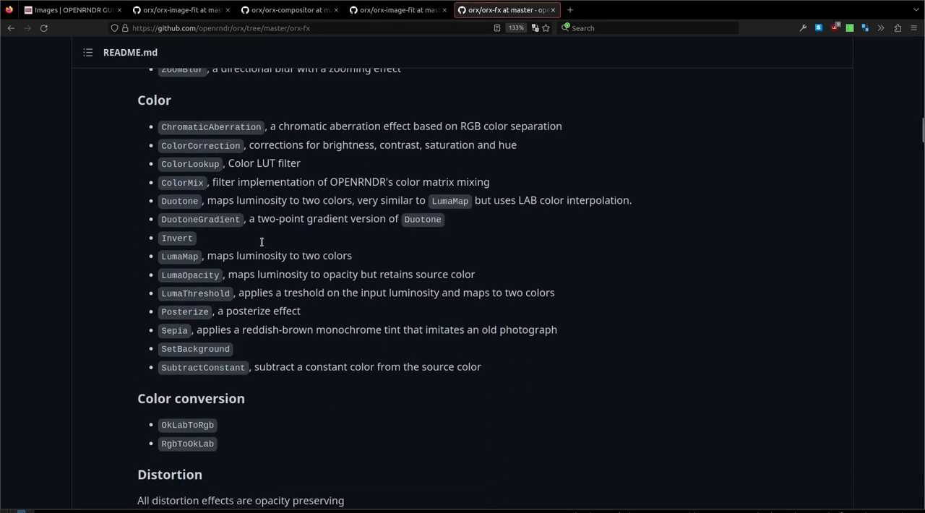
pyautogui.scroll(-3)
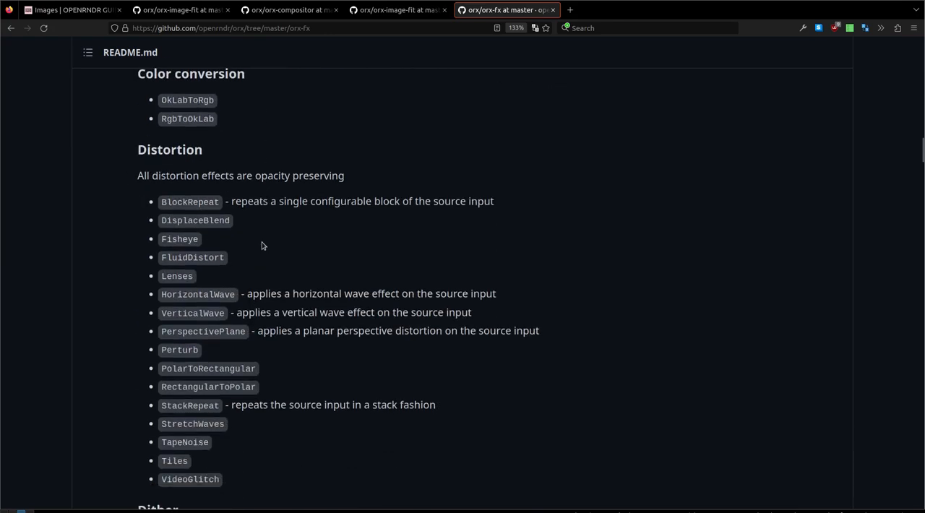
pyautogui.scroll(3)
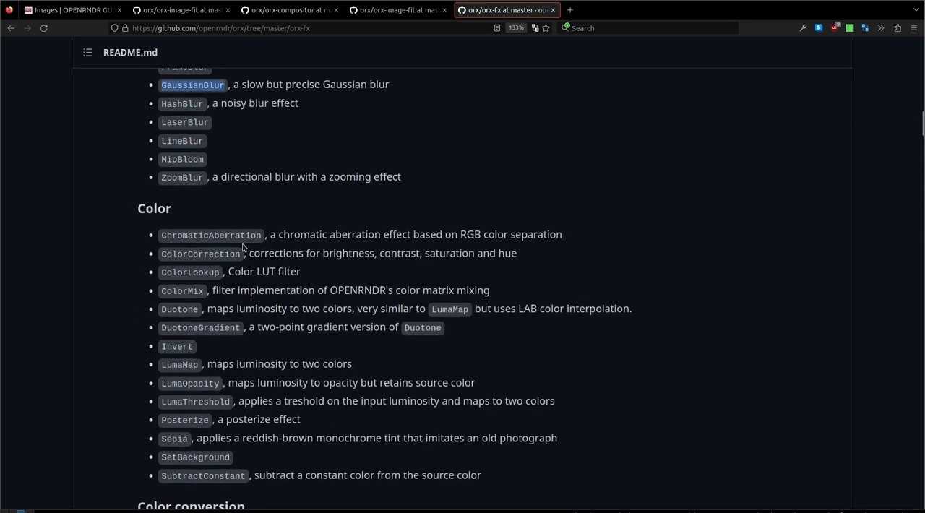
pyautogui.scroll(-3)
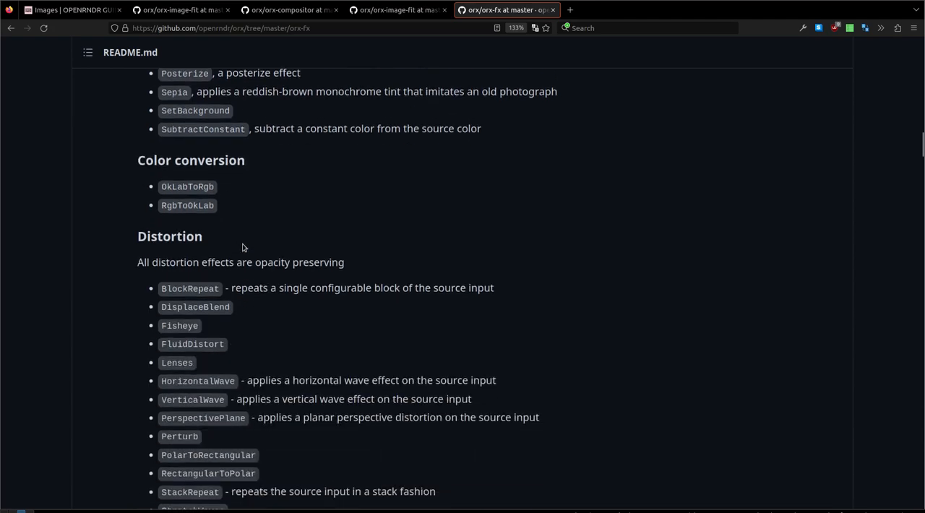
pyautogui.scroll(-3)
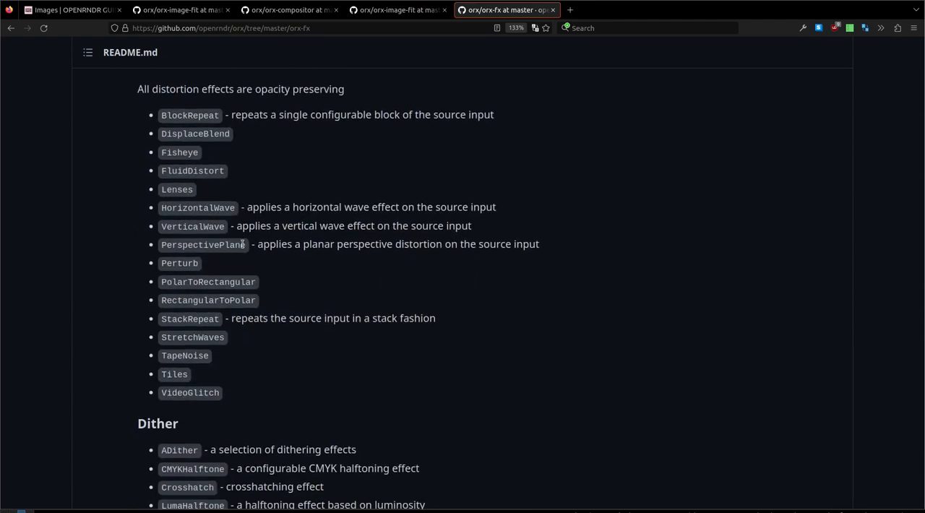
pyautogui.scroll(3)
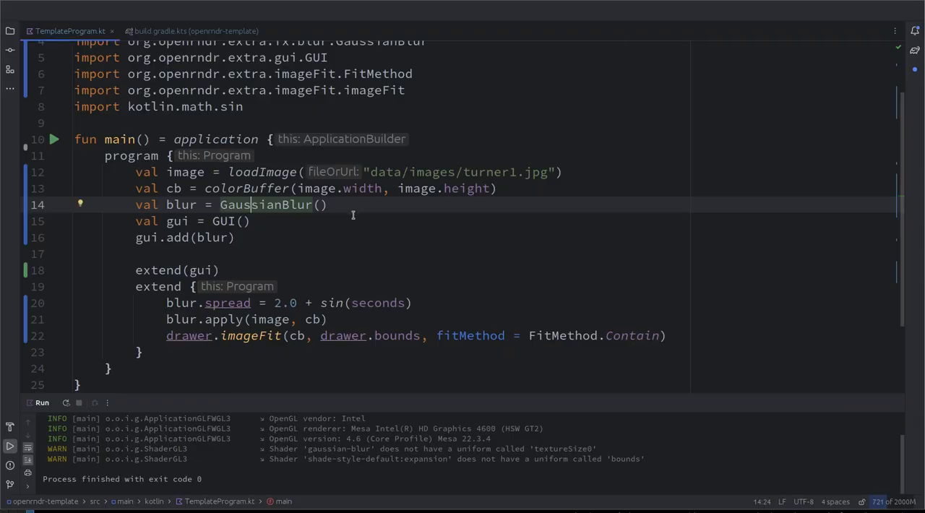
# - Add val perturb = Perturb() and gui.add(perturb) below gui.add(blur)
pyautogui.write('val')
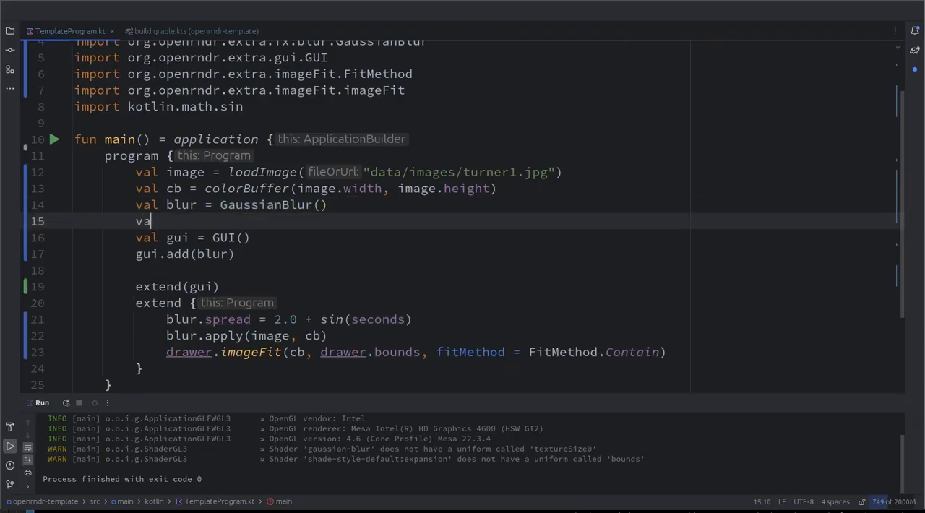
pyautogui.write('perturb =')
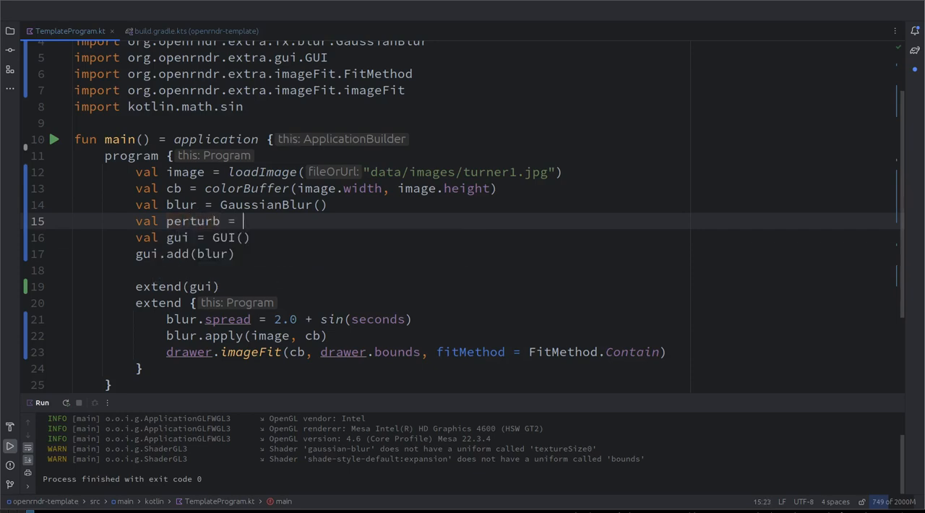
pyautogui.write('Perturb')
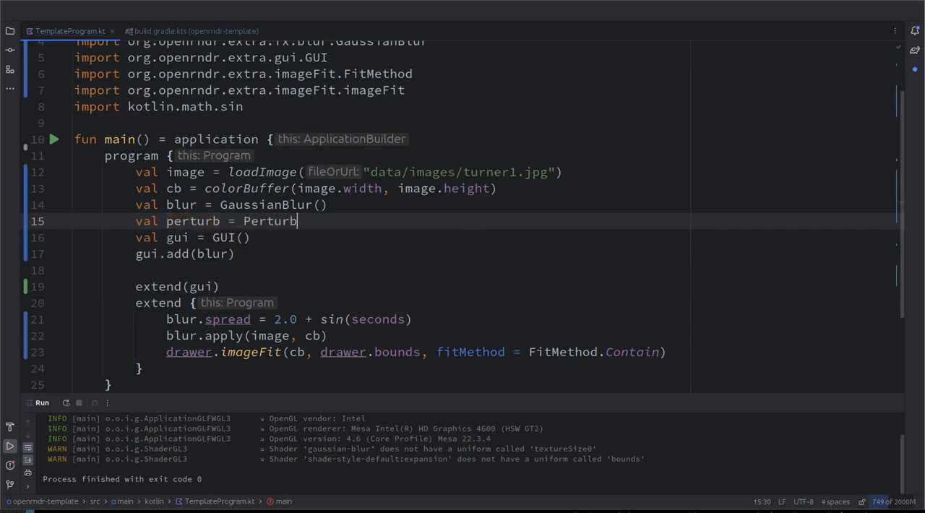
pyautogui.write('()')
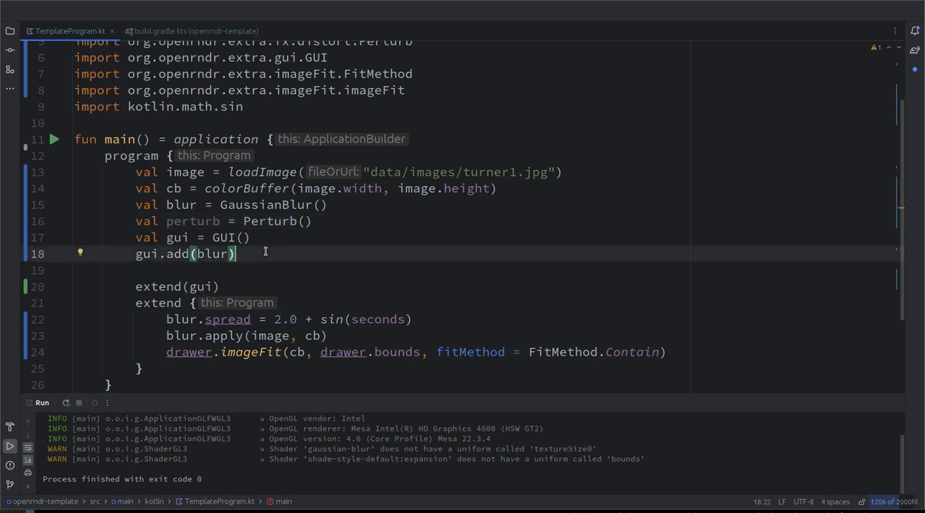
pyautogui.write('gui.add(perturb')
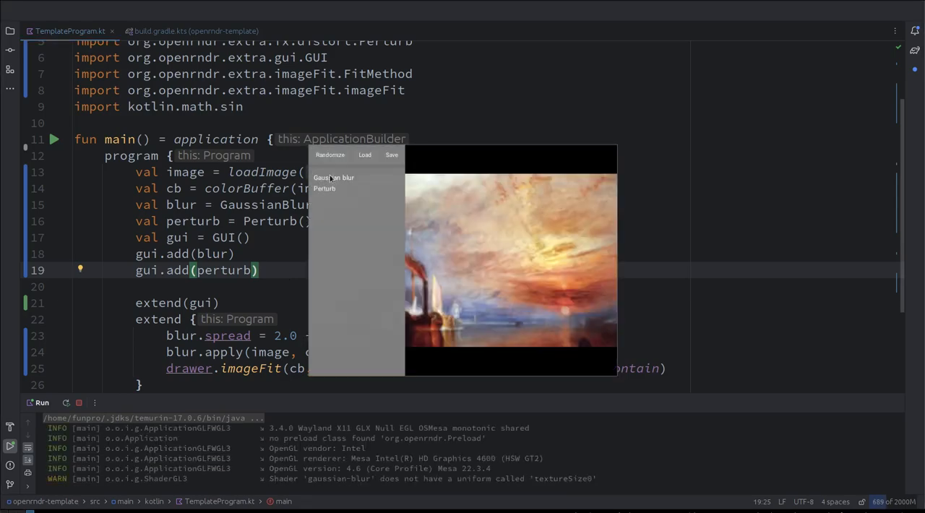
# - Expand the Perturb panel to see its scale, phase and octaves sliders, then collapse it
pyautogui.click(323, 189)
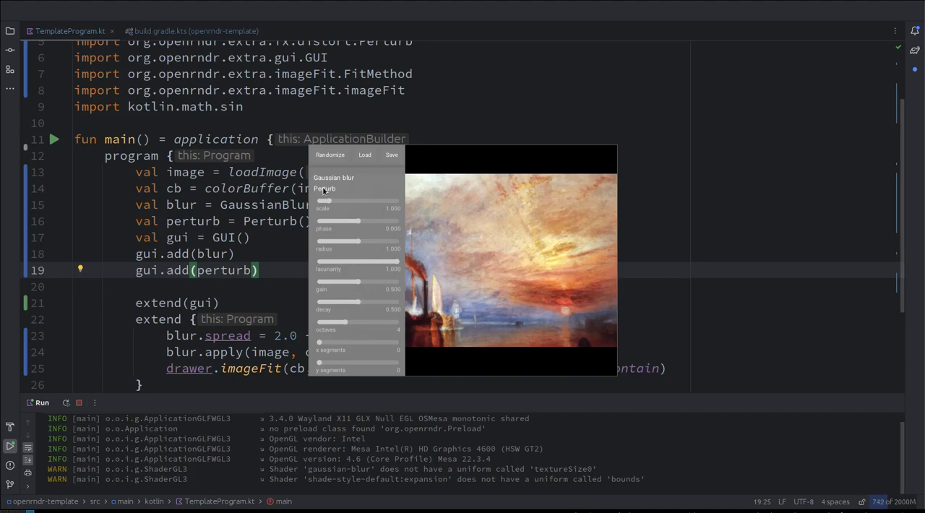
pyautogui.click(324, 188)
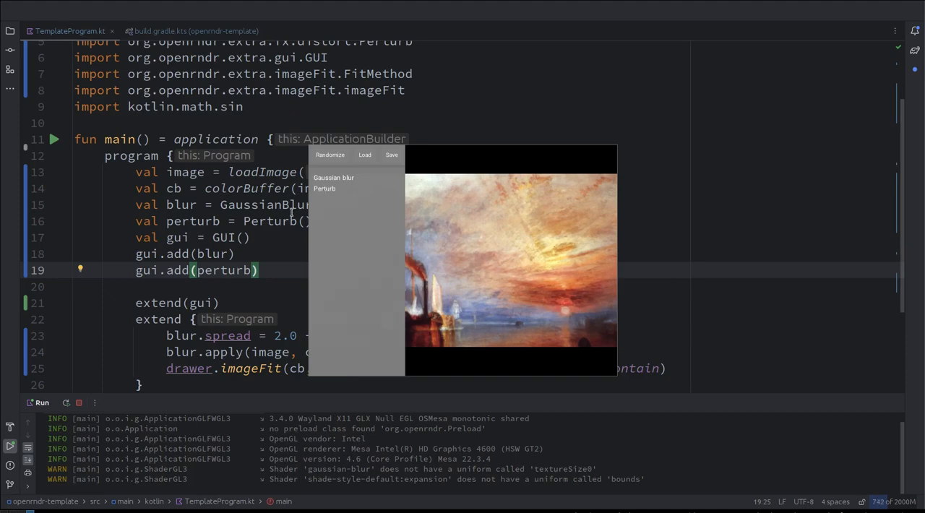
pyautogui.moveTo(449, 103)
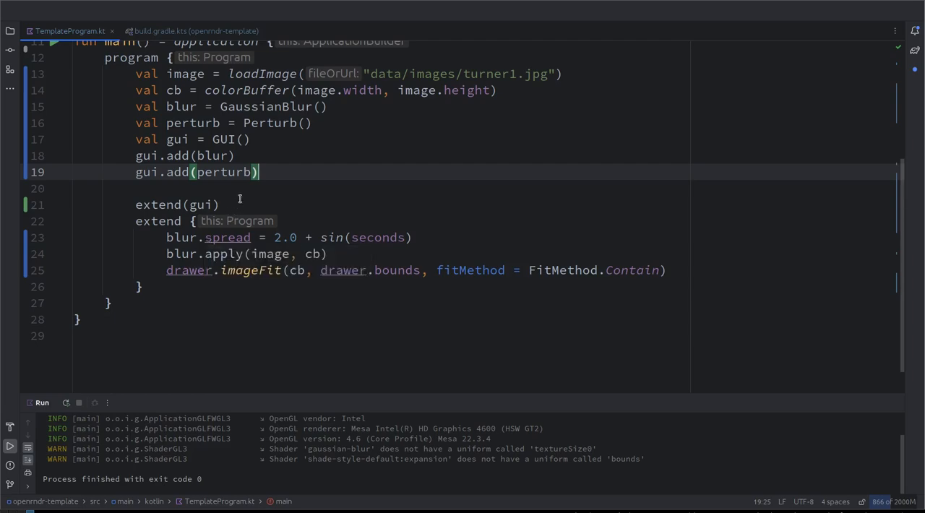
# - Add a perturb.apply(cb, cb) line right after blur.apply(image, cb) in the draw loop
pyautogui.click(227, 205)
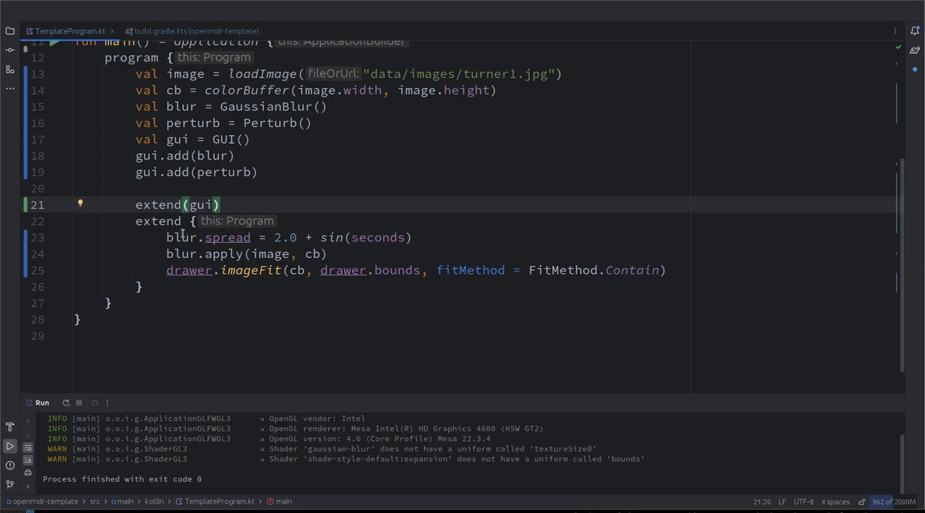
pyautogui.doubleClick(181, 237)
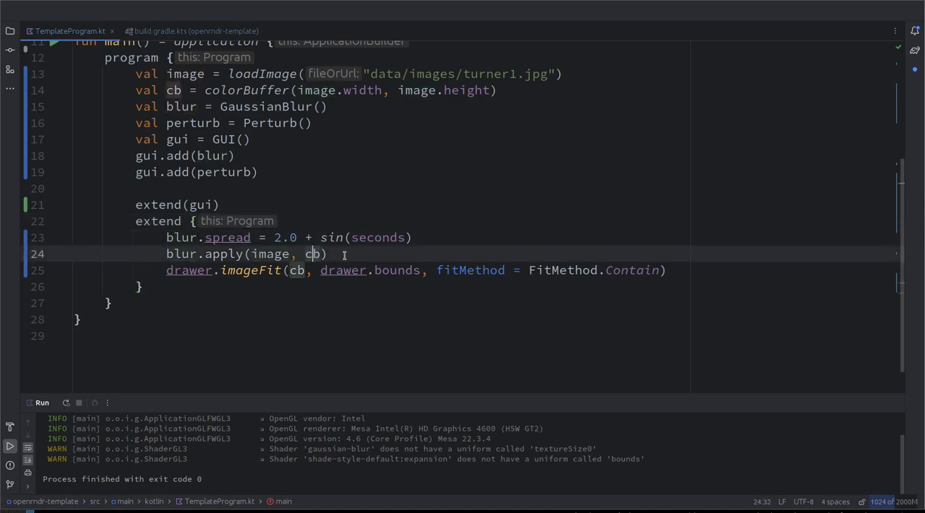
pyautogui.write('perturb.app')
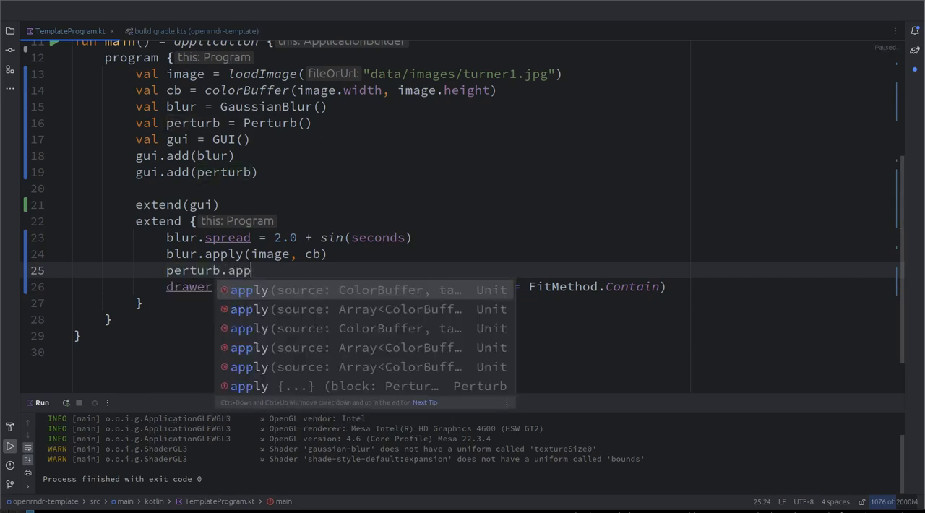
pyautogui.write('ly(cb, c')
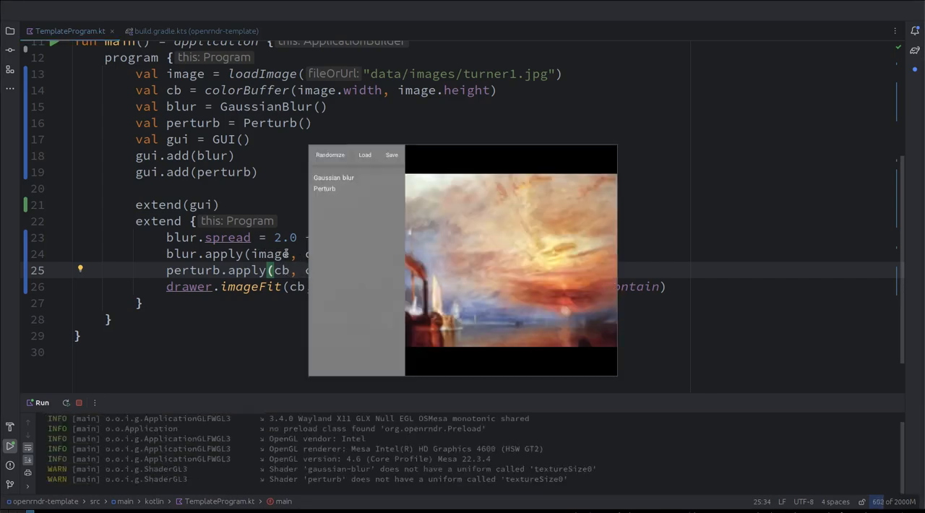
# - Expand Perturb and adjust the Perturb scale, blur kernel spread and Perturb phase sliders
pyautogui.click(324, 188)
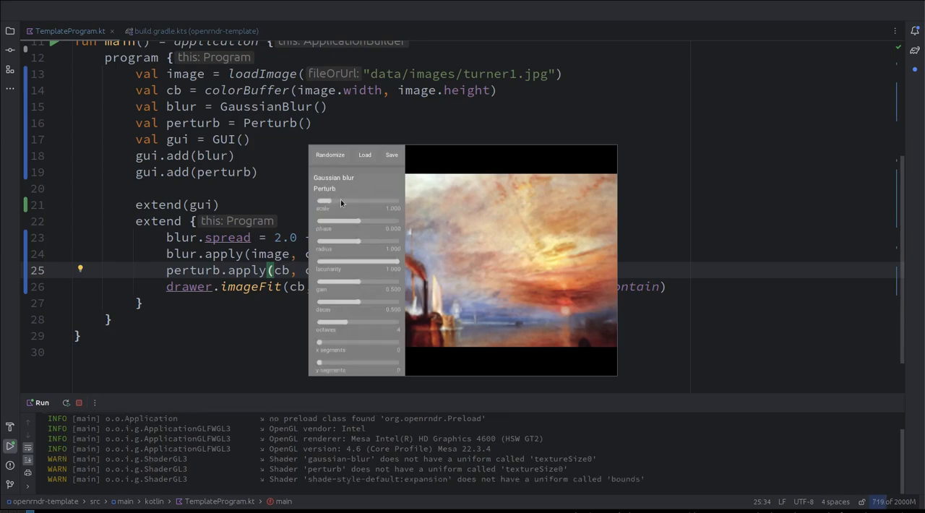
pyautogui.click(350, 203)
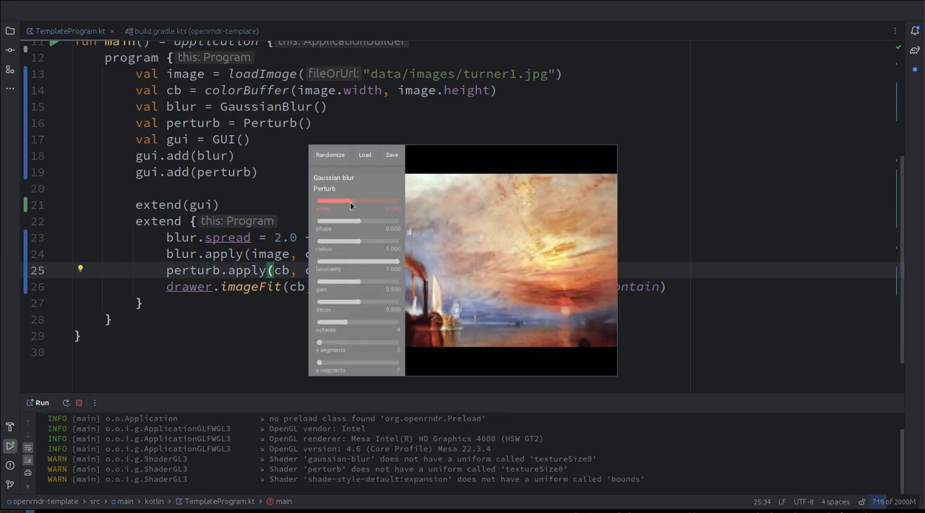
pyautogui.moveTo(351, 205); pyautogui.dragTo(365, 221)
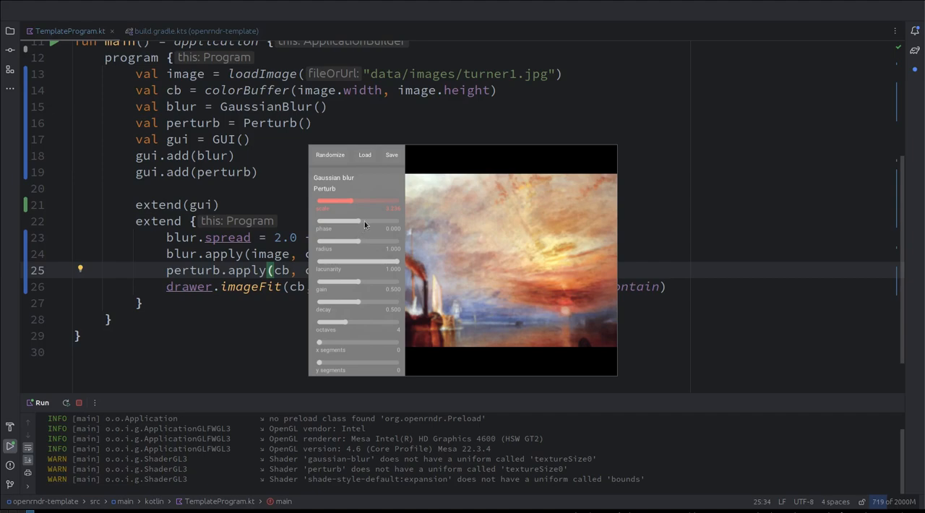
pyautogui.moveTo(383, 265)
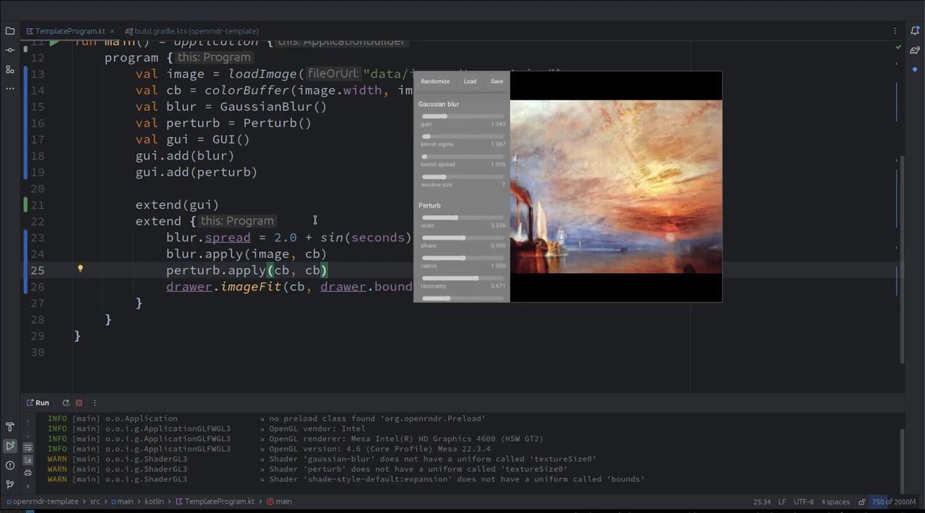
pyautogui.moveTo(425, 157); pyautogui.dragTo(445, 157)
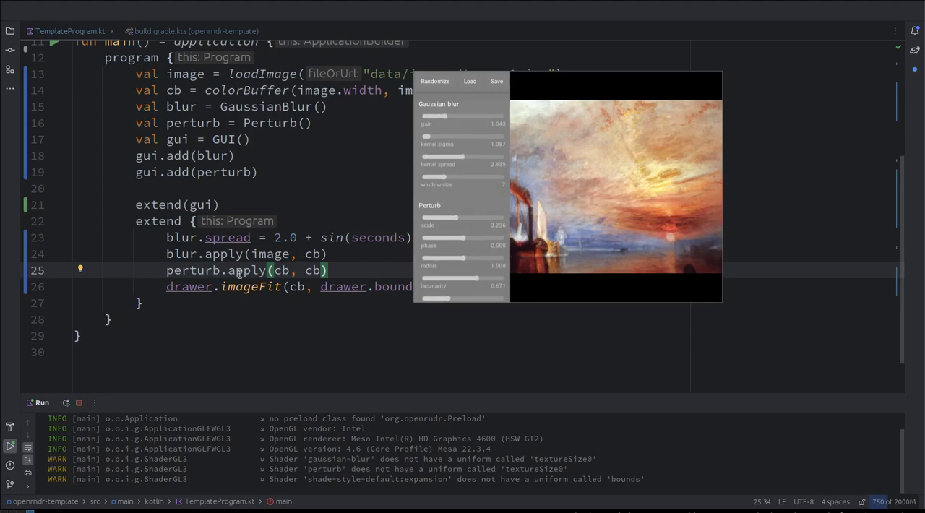
pyautogui.moveTo(459, 157); pyautogui.dragTo(434, 157)
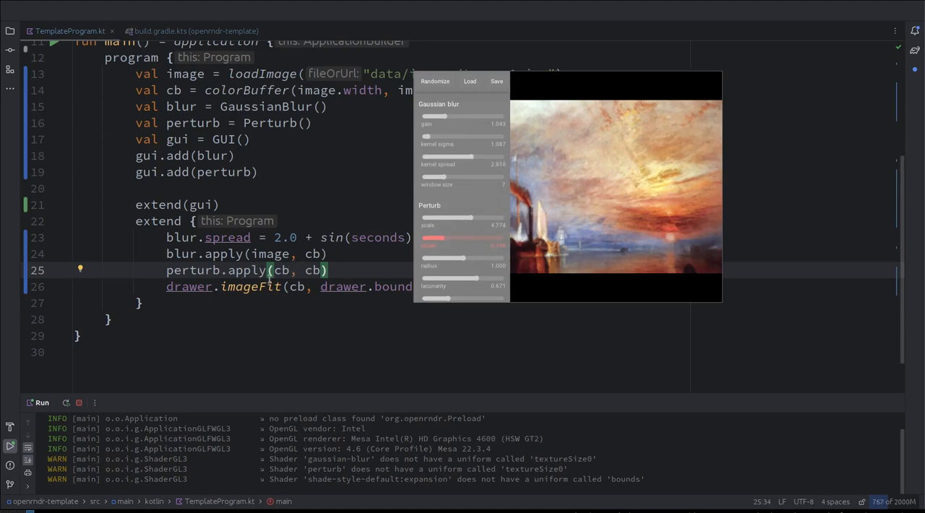
pyautogui.moveTo(468, 157); pyautogui.dragTo(433, 157)
pyautogui.write('val cb2 = colorBuffer(image.width, image.height)')
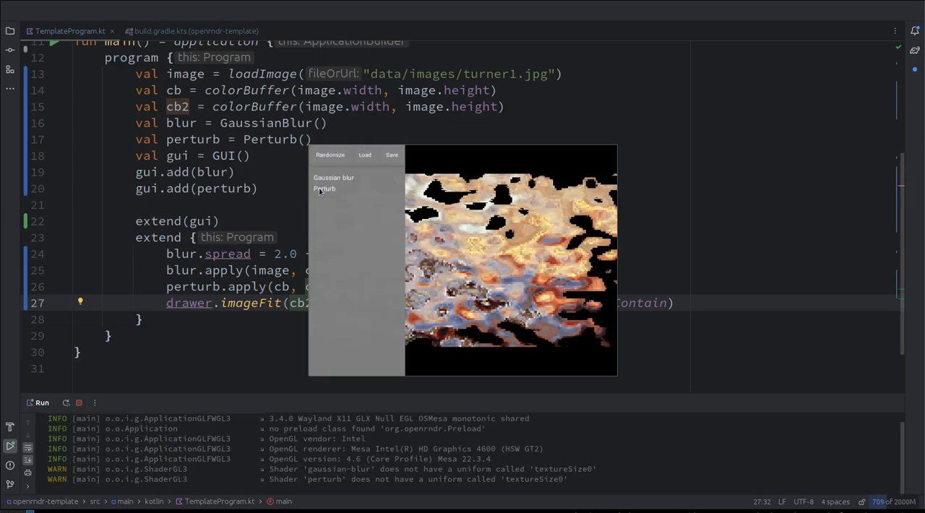
# - Lower Perturb gain and decay and raise its scale for a swirling marbled look
pyautogui.click(324, 188)
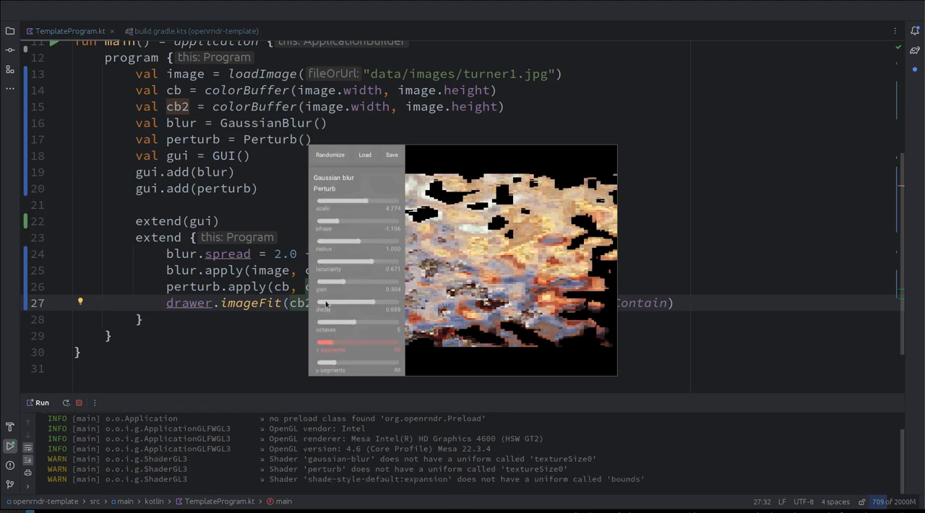
pyautogui.moveTo(340, 282); pyautogui.dragTo(321, 283)
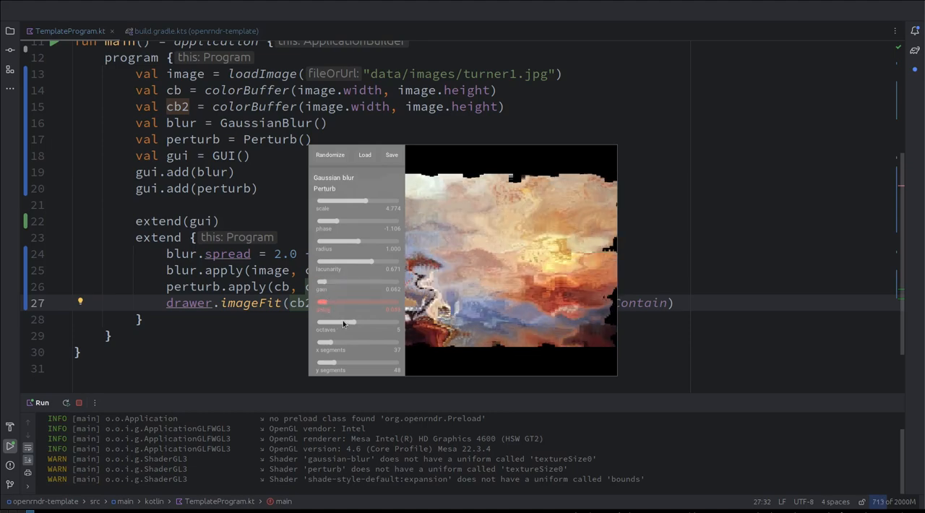
pyautogui.moveTo(355, 341); pyautogui.dragTo(325, 341)
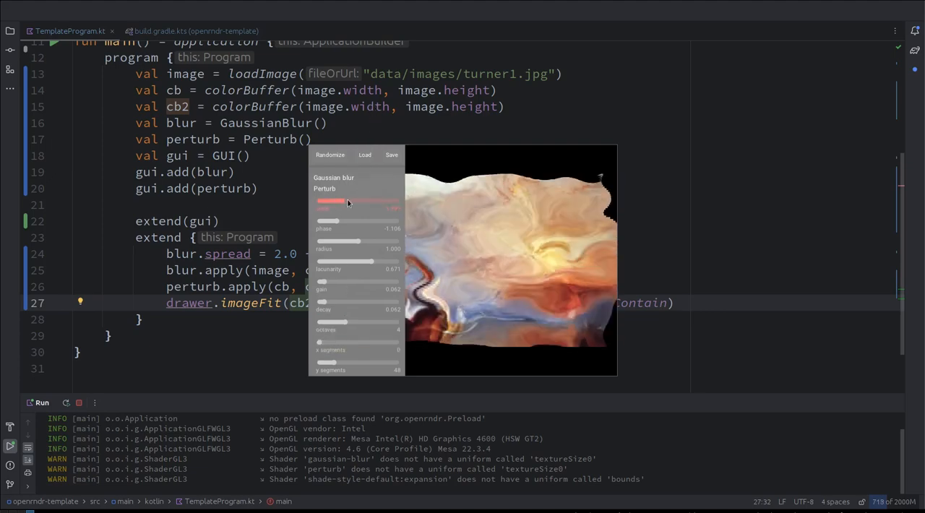
pyautogui.moveTo(347, 201); pyautogui.dragTo(367, 201)
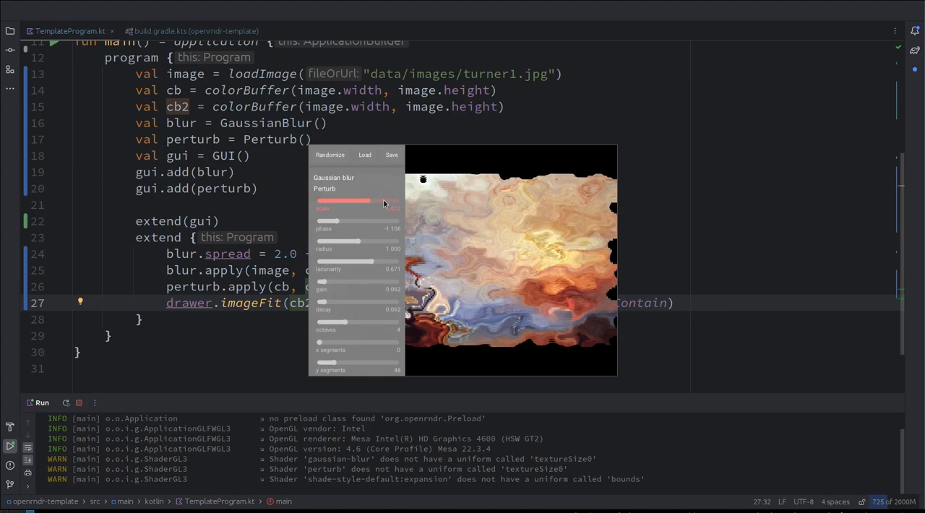
pyautogui.moveTo(467, 138)
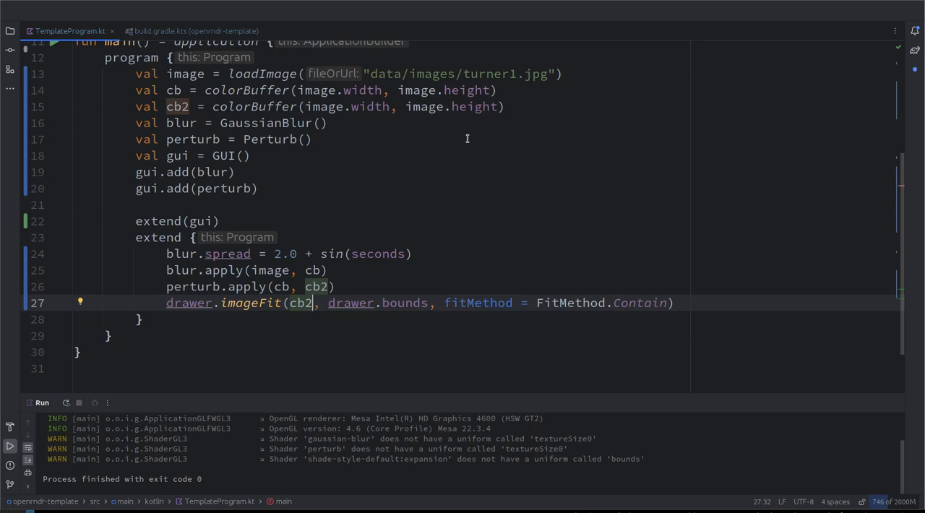
pyautogui.moveTo(289, 101)
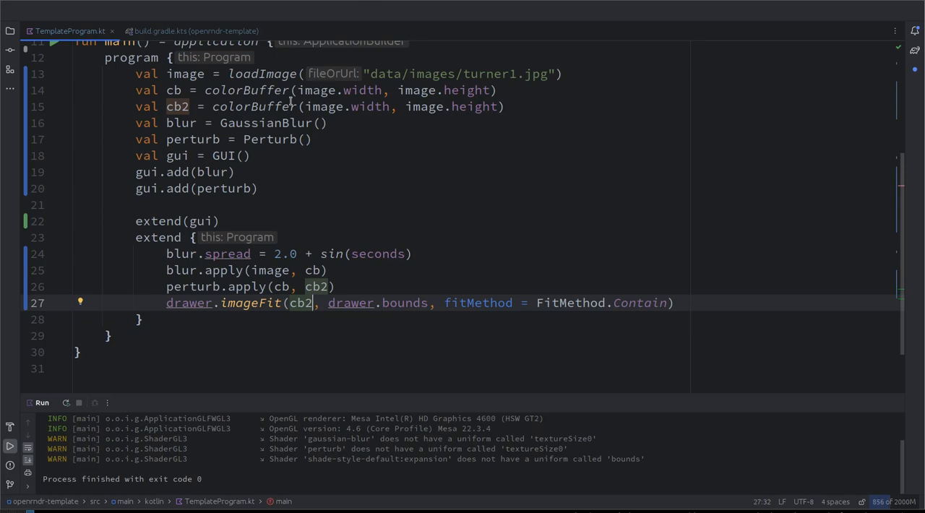
# - Select lines 18–20, from val gui = GUI() through gui.add(perturb)
pyautogui.click(260, 188)
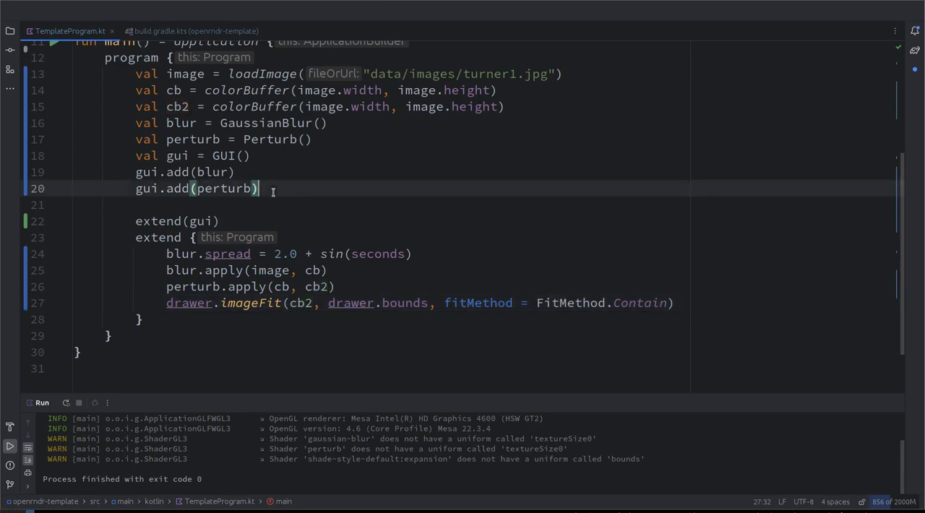
pyautogui.moveTo(135, 155); pyautogui.dragTo(258, 188)
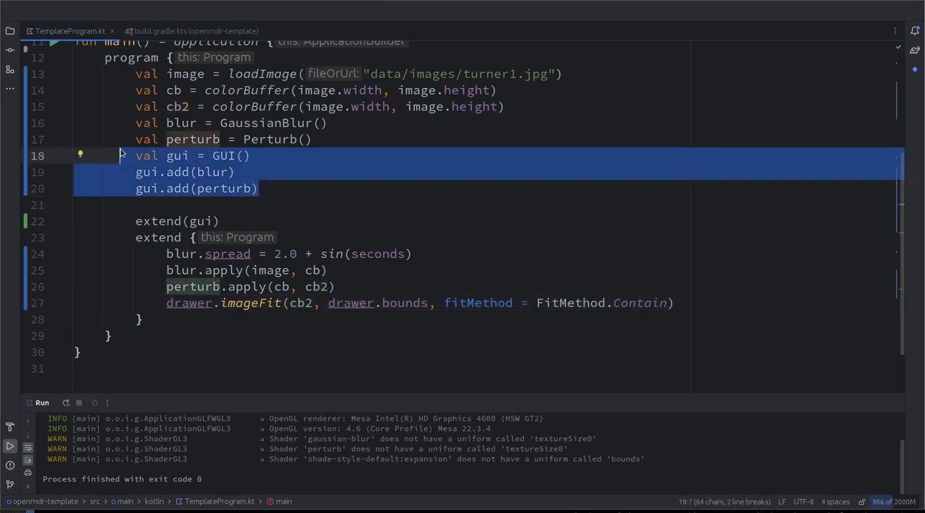
pyautogui.moveTo(120, 153)
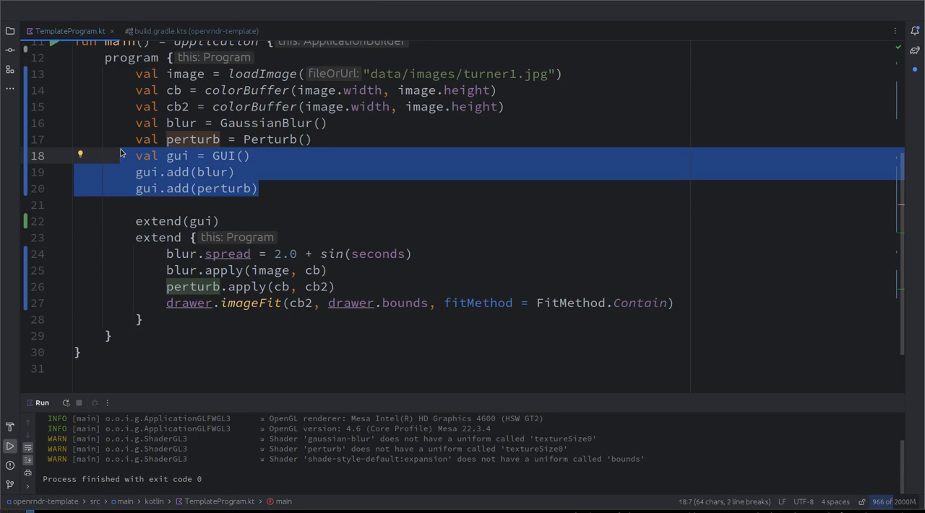
pyautogui.moveTo(243, 269)
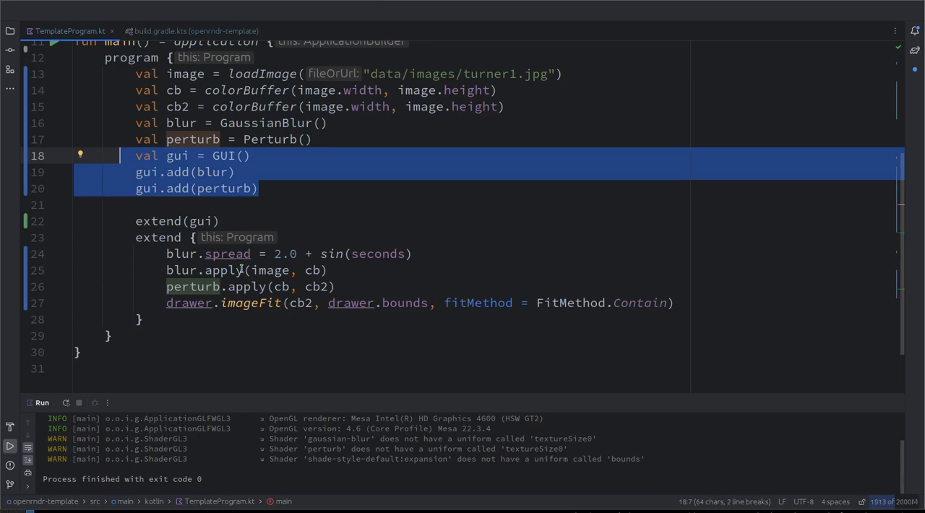